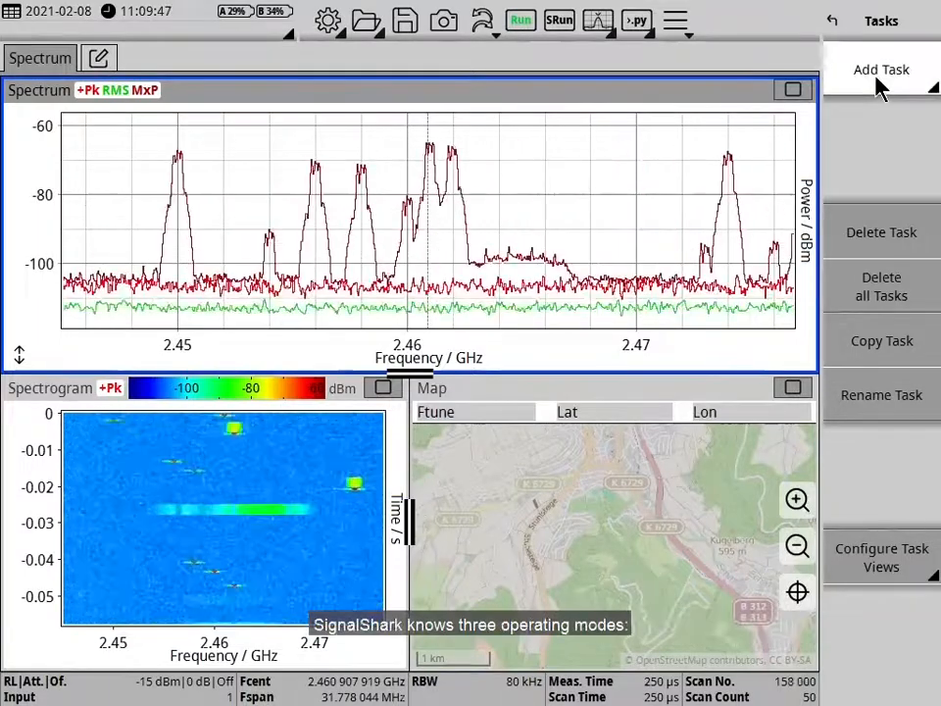
Open the Add Task catalogue listing Predefined Setups, Auto DF, RT Spectrum and Spectrum.
click(881, 68)
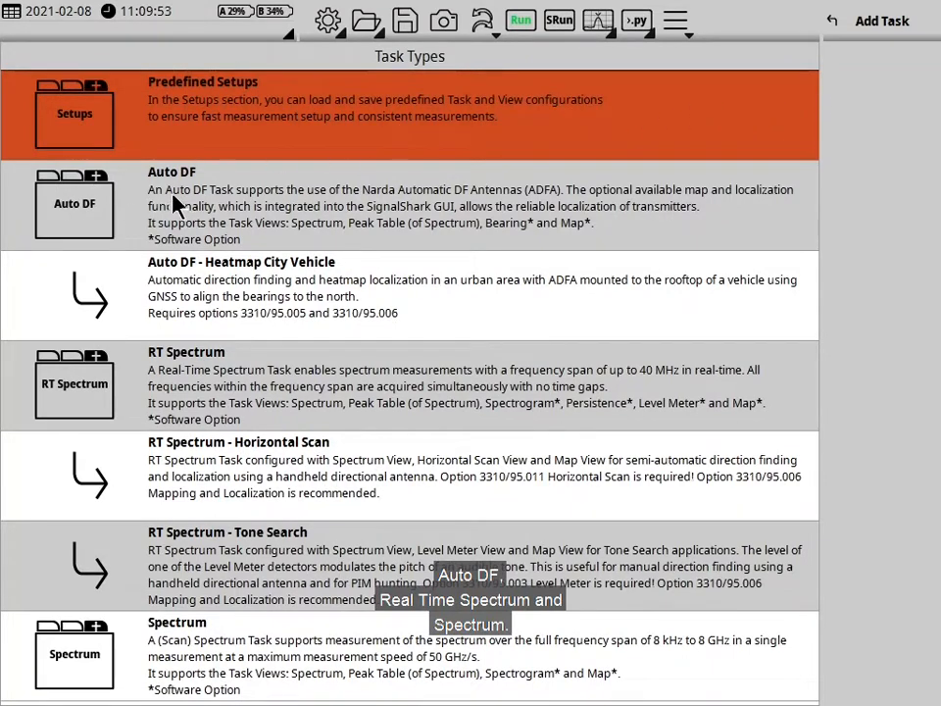
mouse_move(156, 530)
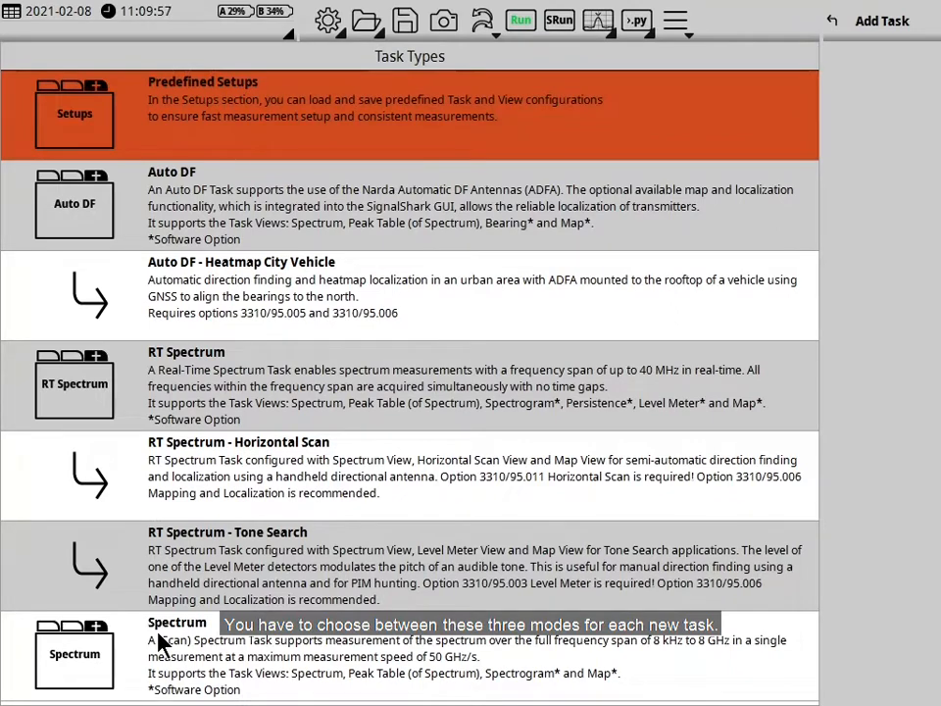
mouse_move(285, 453)
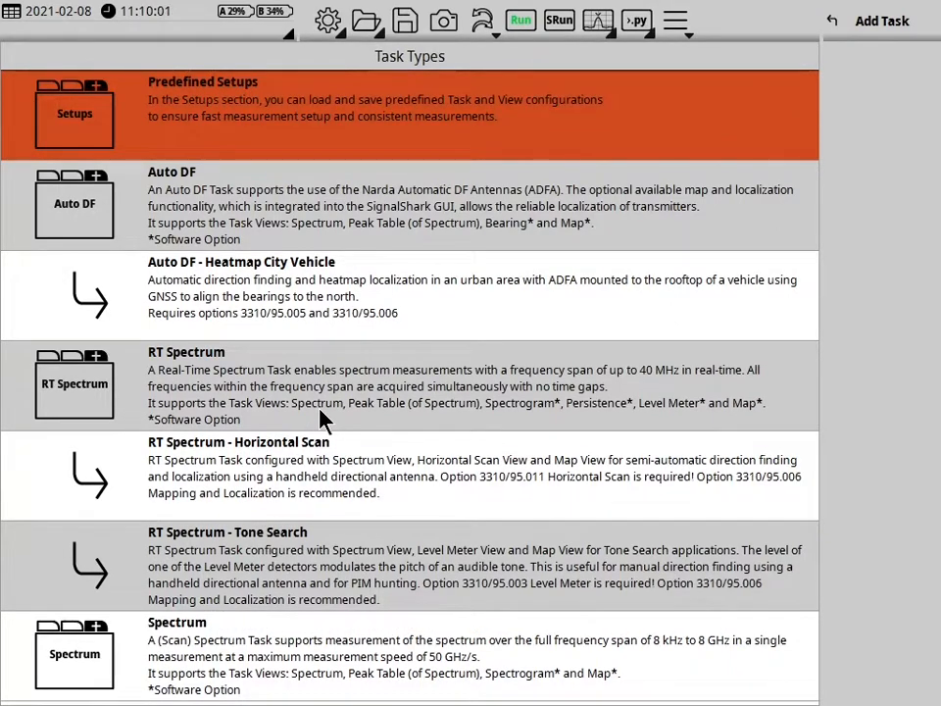
mouse_move(297, 196)
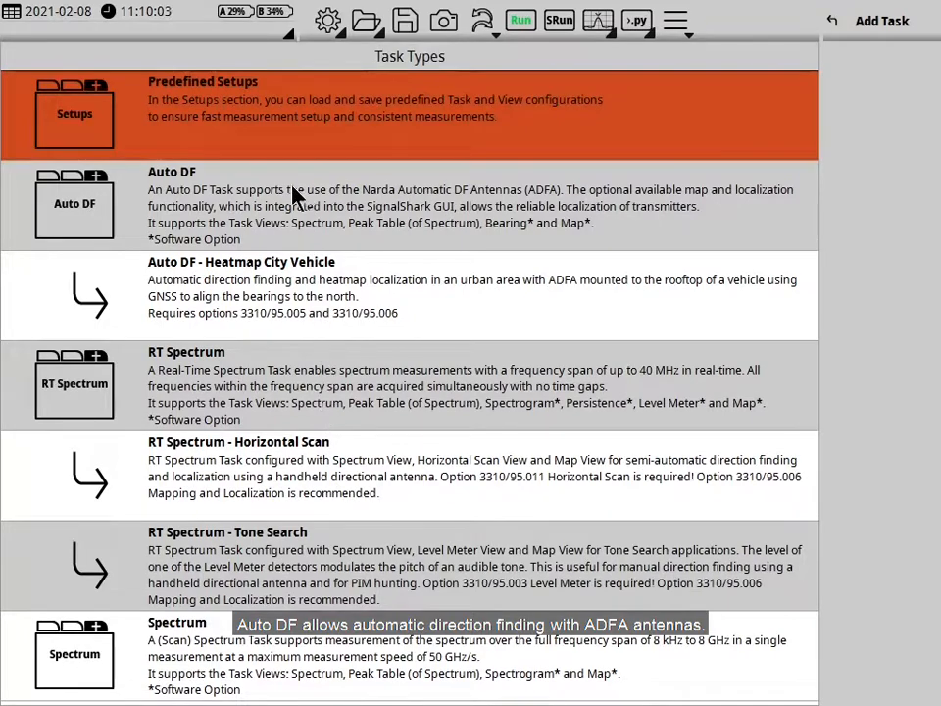
mouse_move(285, 207)
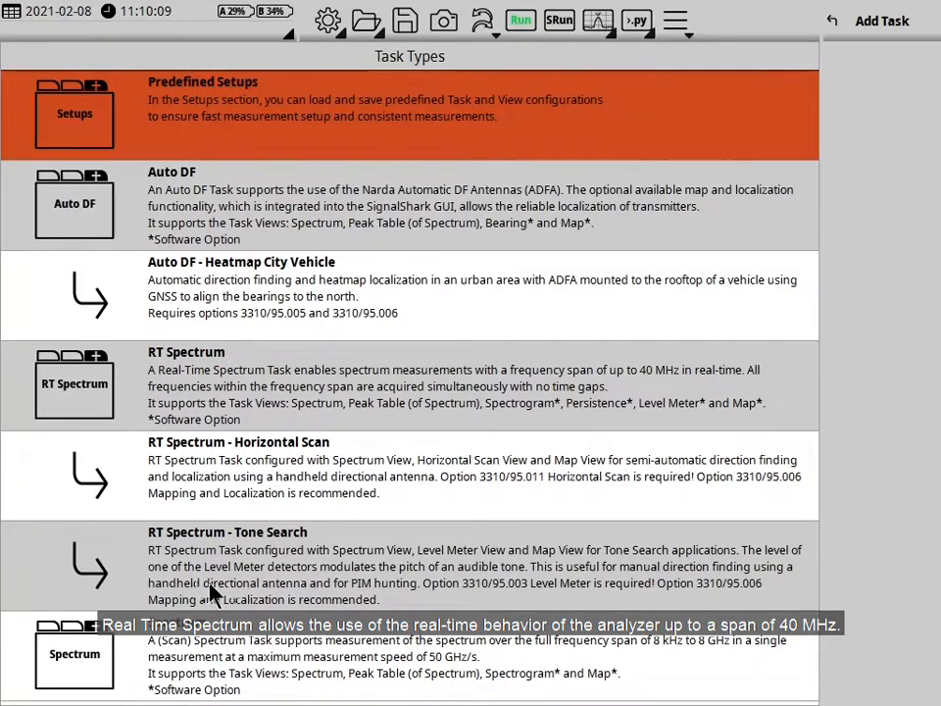
mouse_move(164, 582)
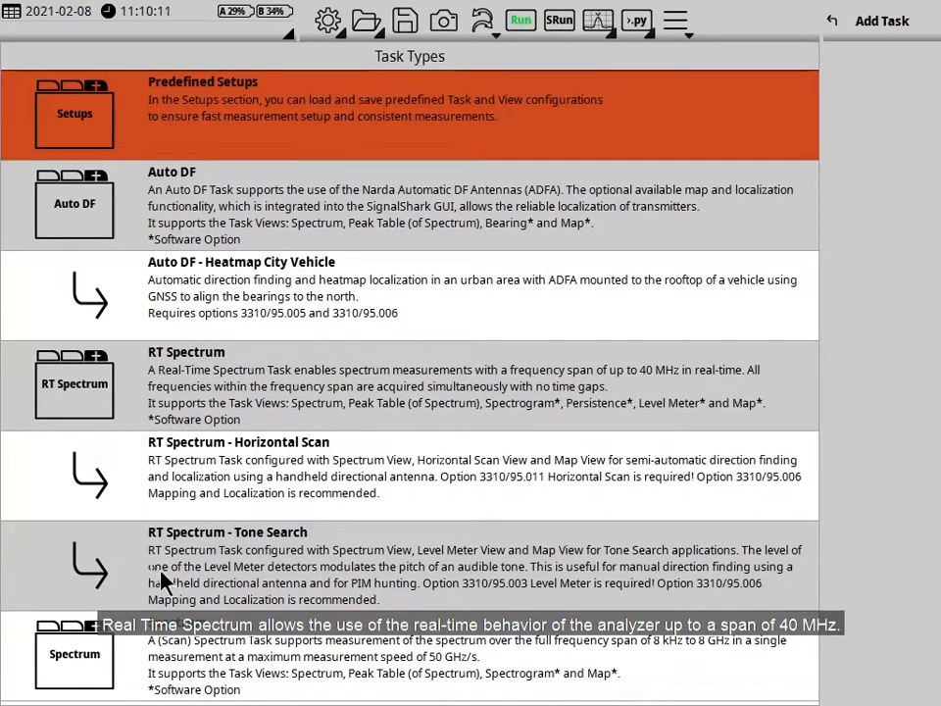
mouse_move(314, 588)
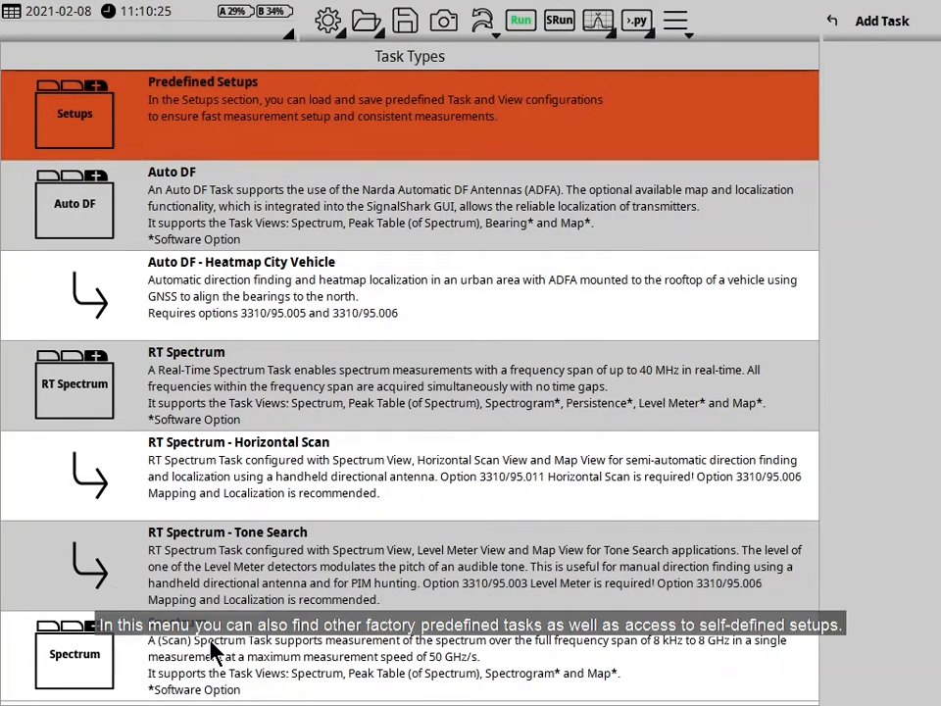
mouse_move(284, 338)
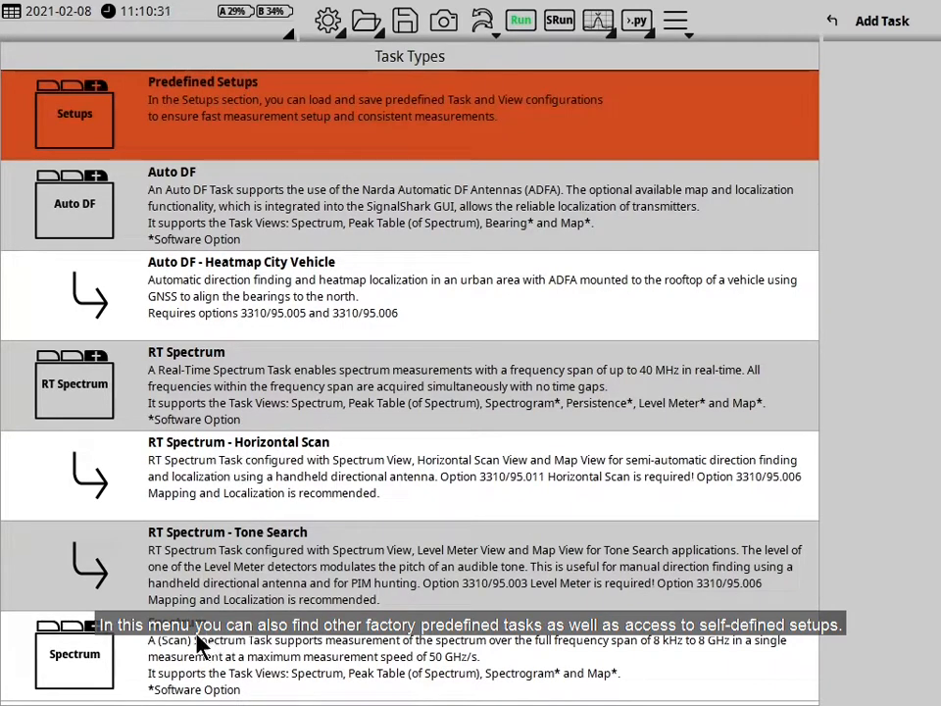
mouse_move(164, 94)
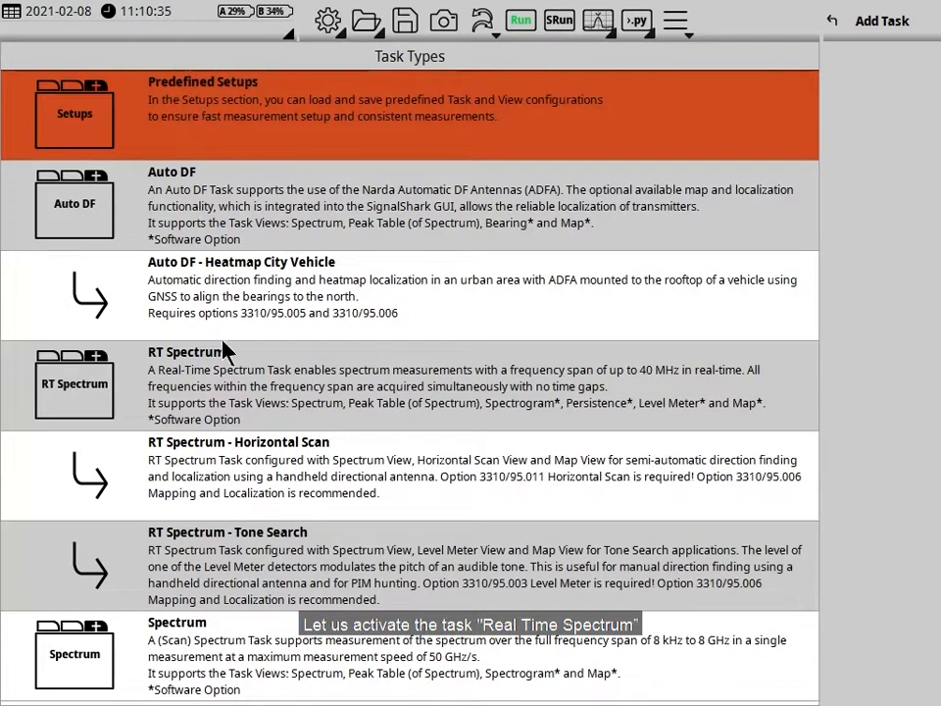
mouse_move(152, 390)
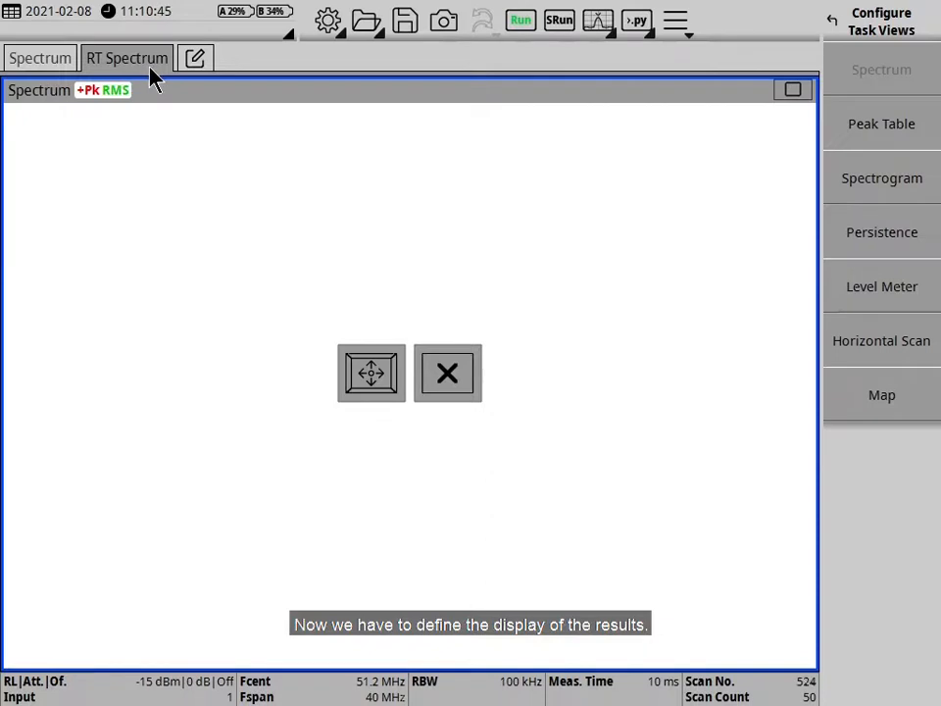
mouse_move(142, 148)
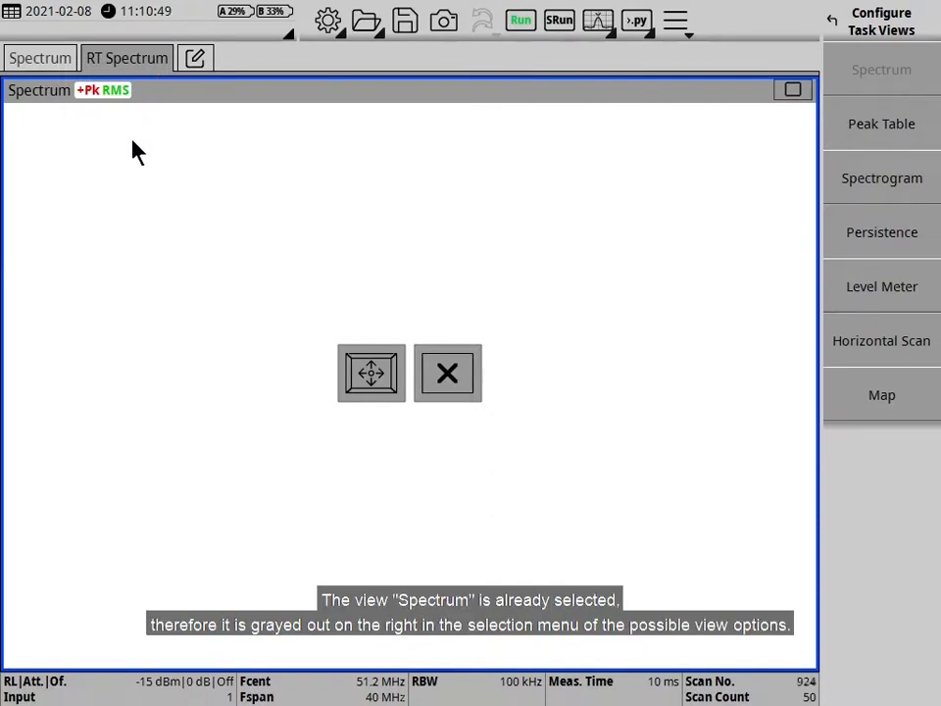
mouse_move(232, 144)
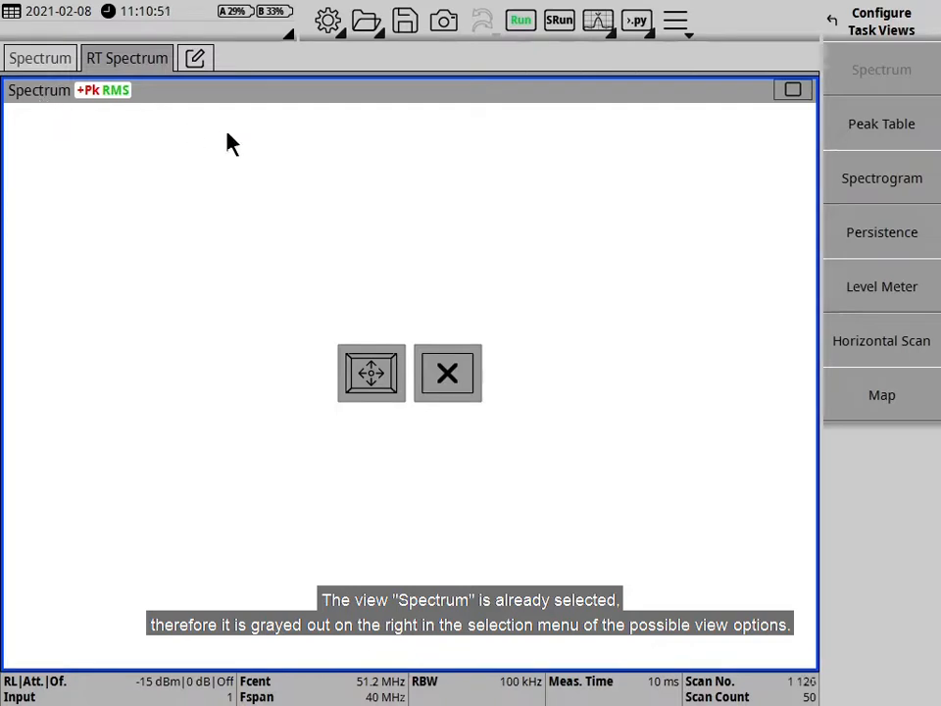
mouse_move(879, 94)
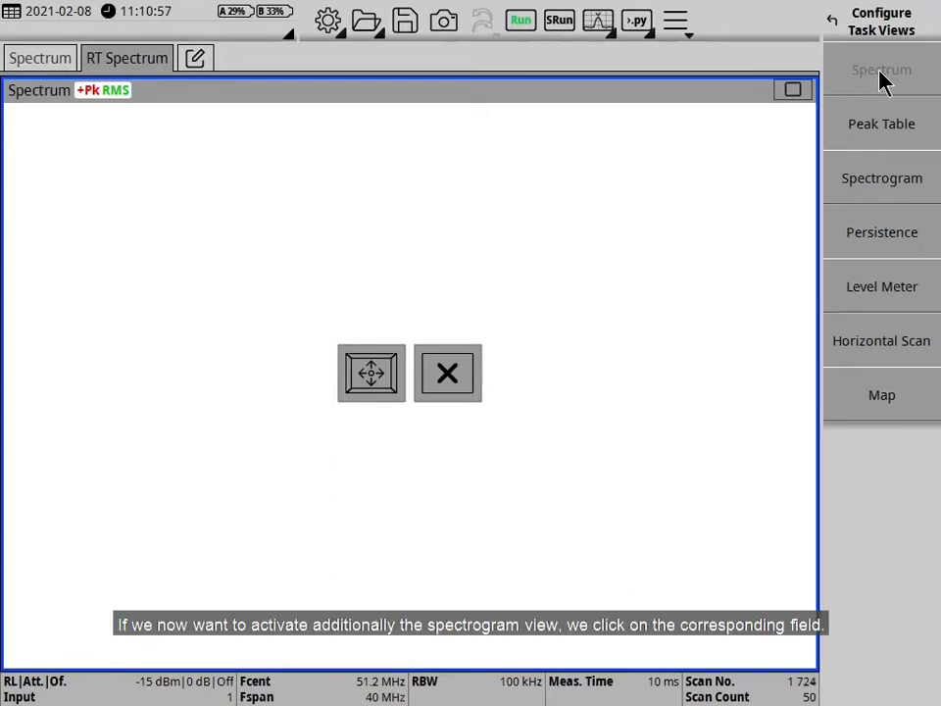
mouse_move(887, 240)
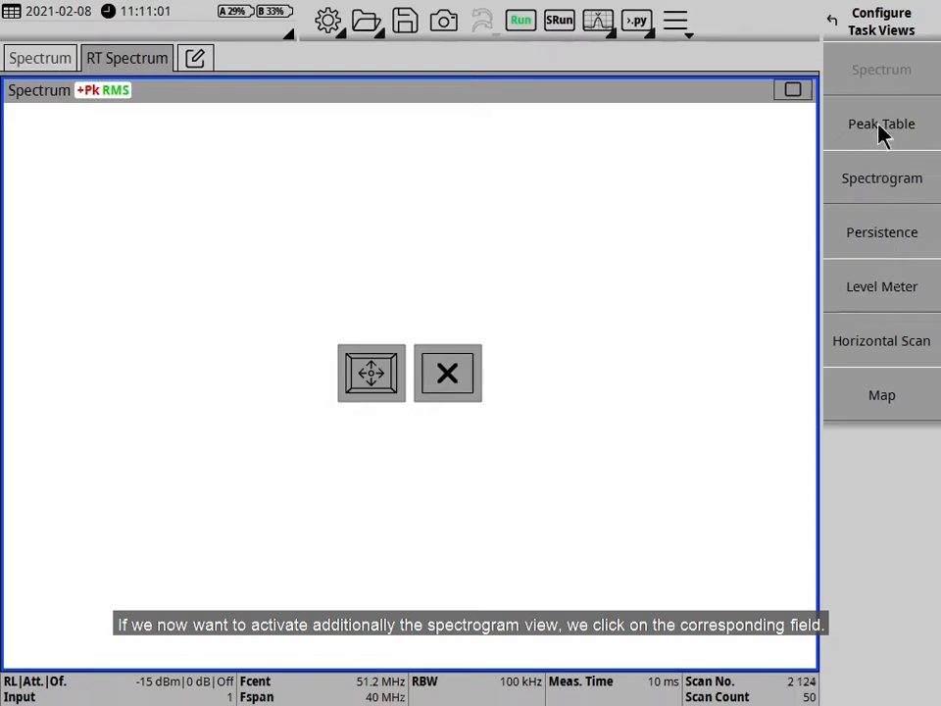
mouse_move(882, 177)
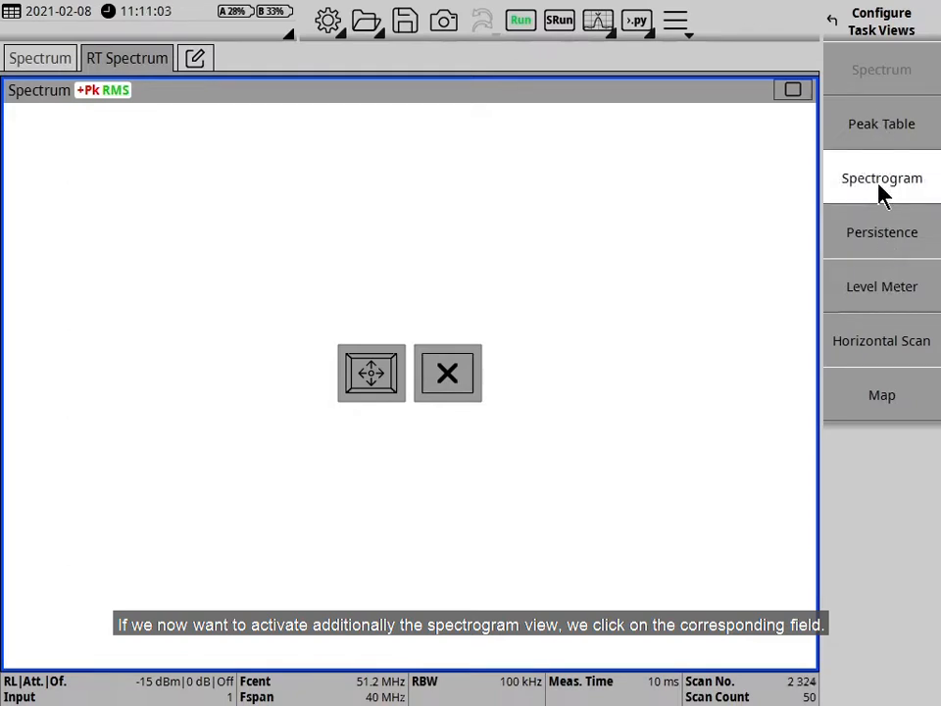
Choose Spectrogram in Configure Task Views to reveal the above/below/left/right placement zones.
click(882, 177)
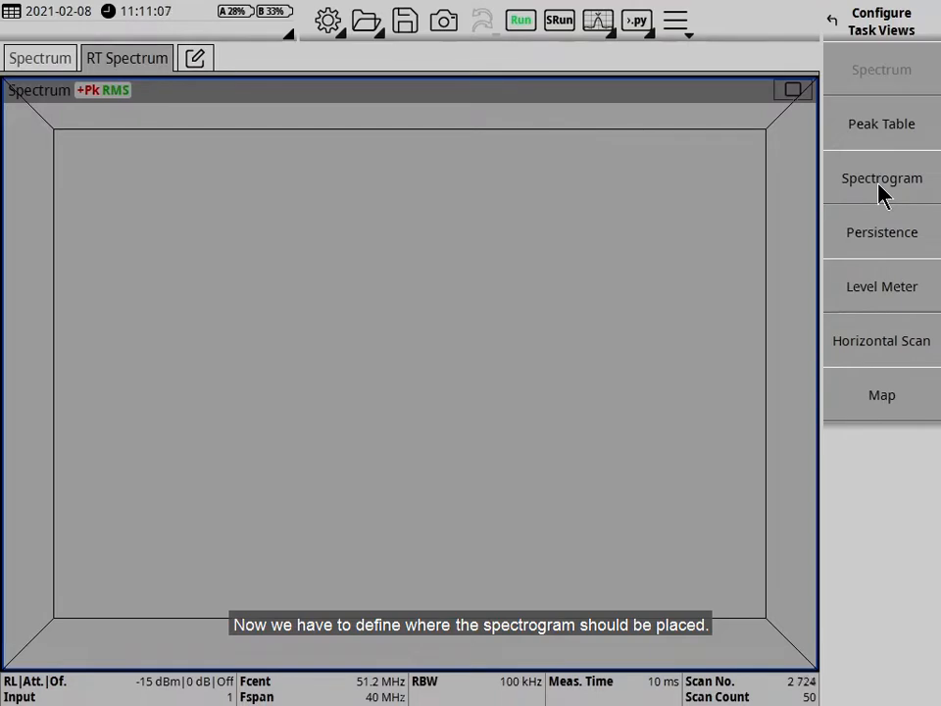
click(880, 177)
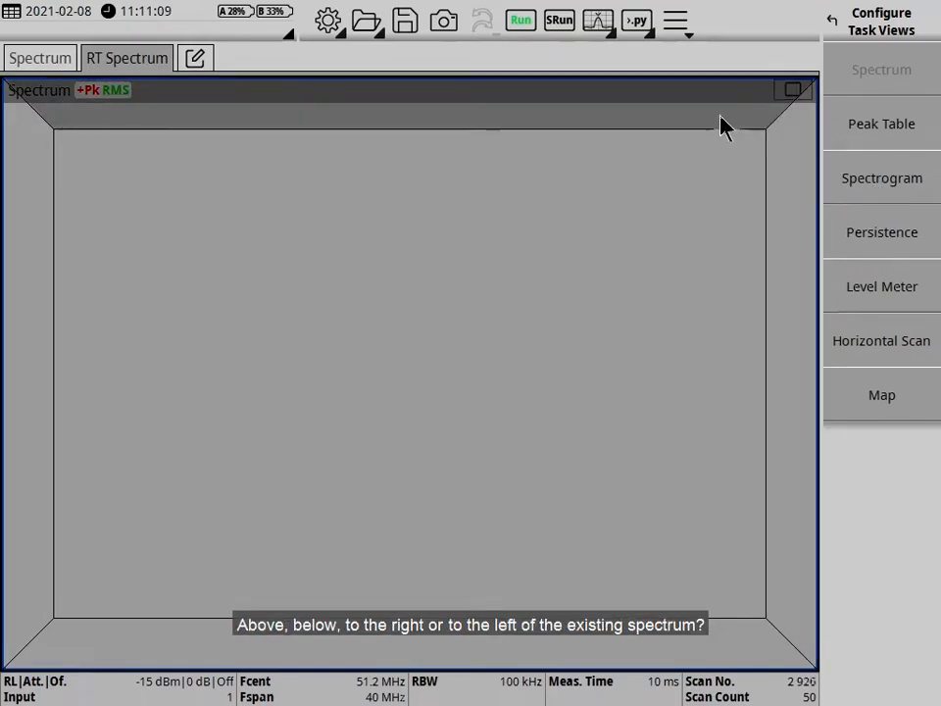
mouse_move(643, 659)
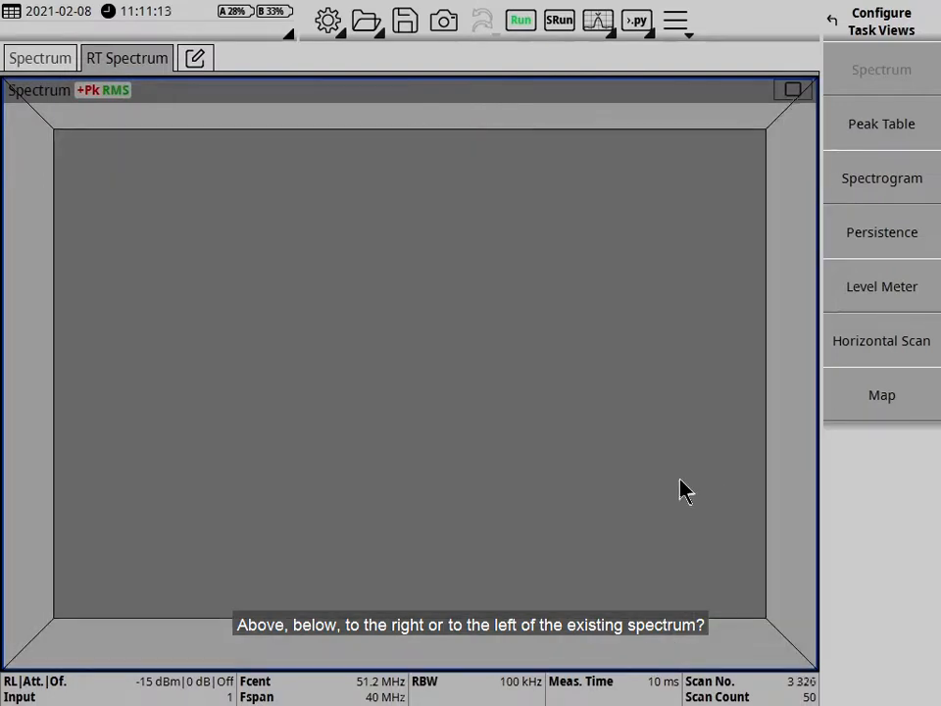
mouse_move(27, 439)
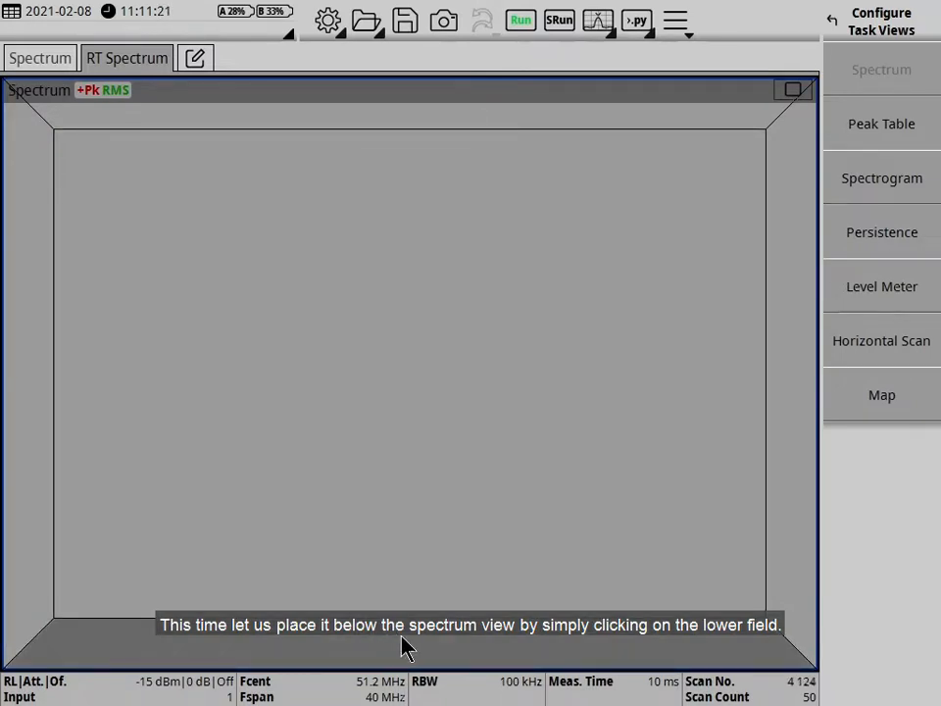
Dock the Spectrogram view in the lower zone beneath the Spectrum view.
click(881, 178)
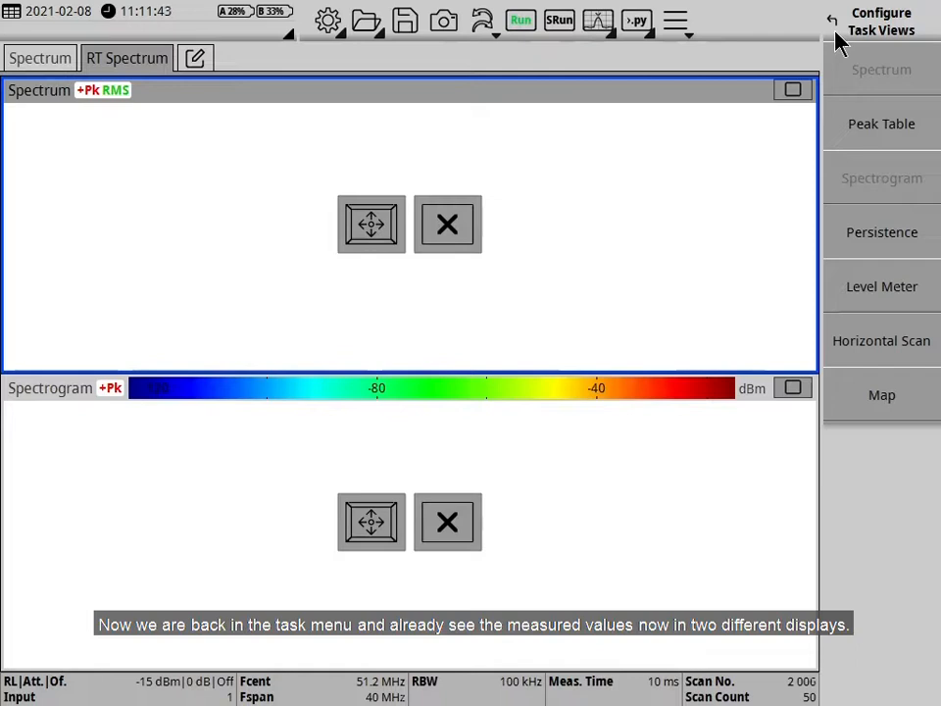
mouse_move(716, 134)
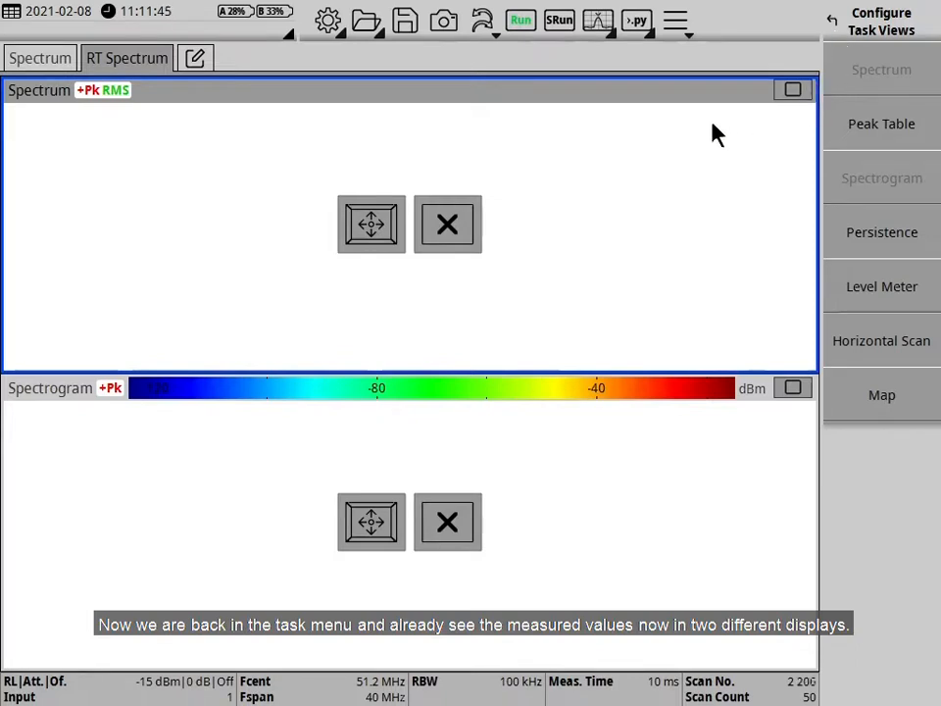
mouse_move(667, 145)
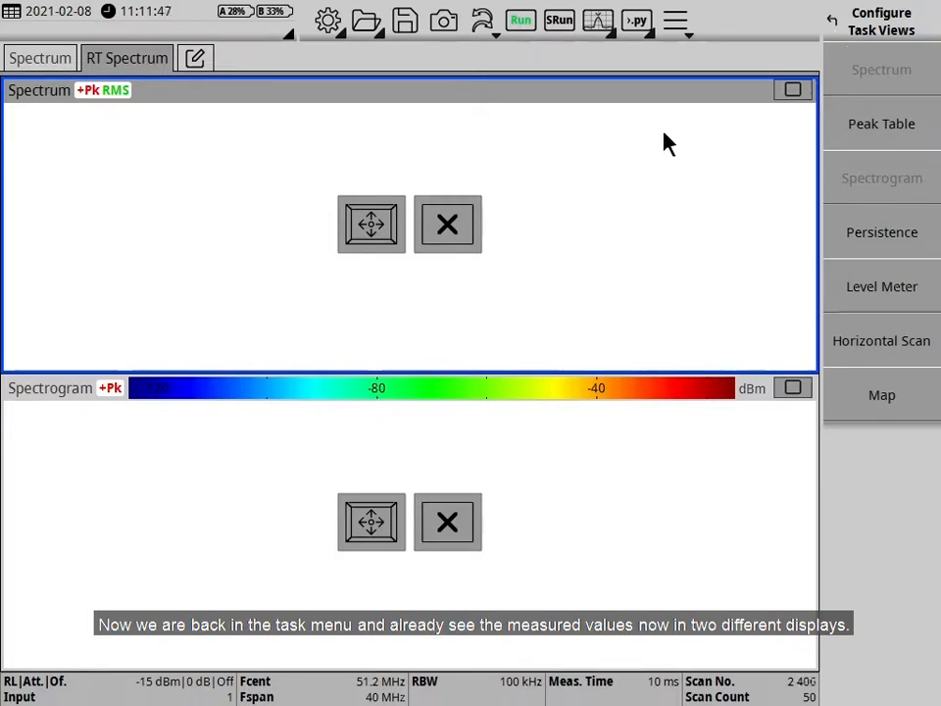
mouse_move(583, 270)
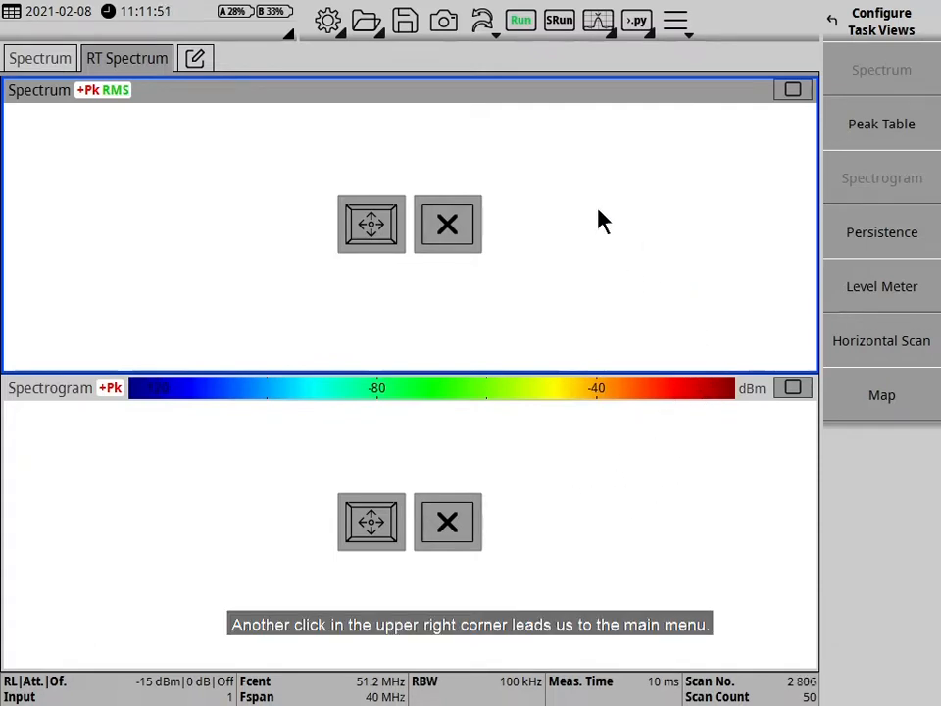
mouse_move(892, 20)
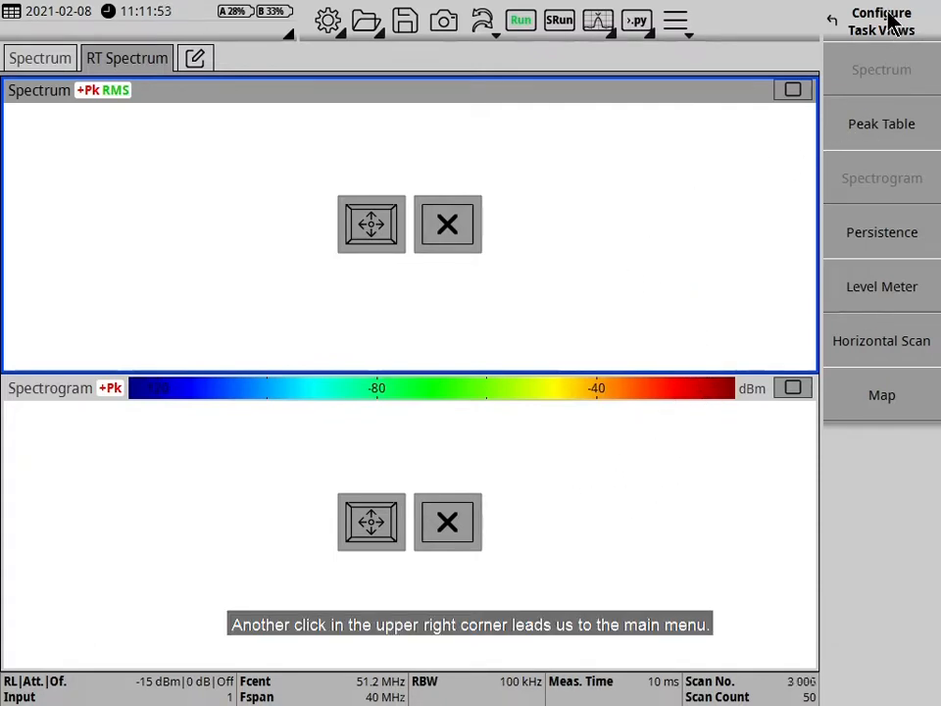
Return to the Main menu and open the Fcent keypad, still at 51.2 MHz.
click(881, 20)
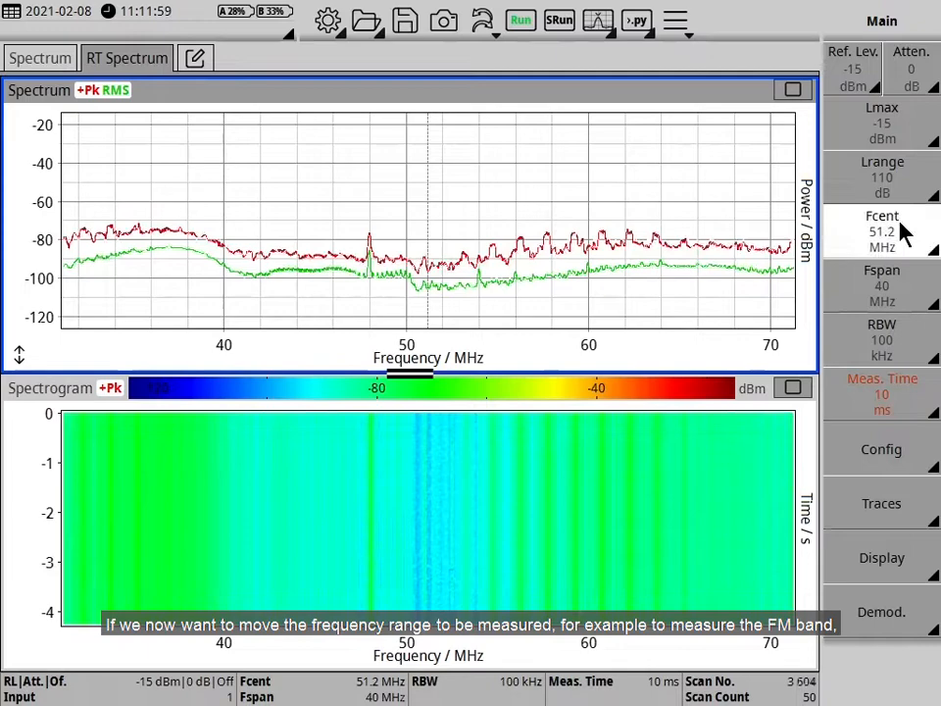
click(881, 230)
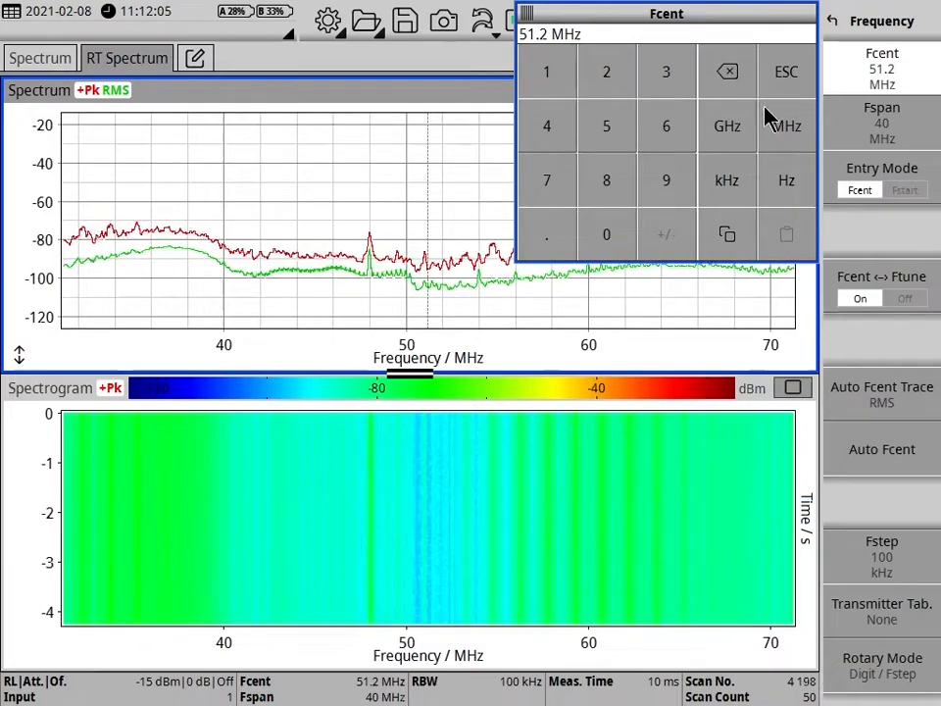
Cancel the centre frequency entry, keeping 51.2 MHz, and go back to the Main menu.
click(785, 70)
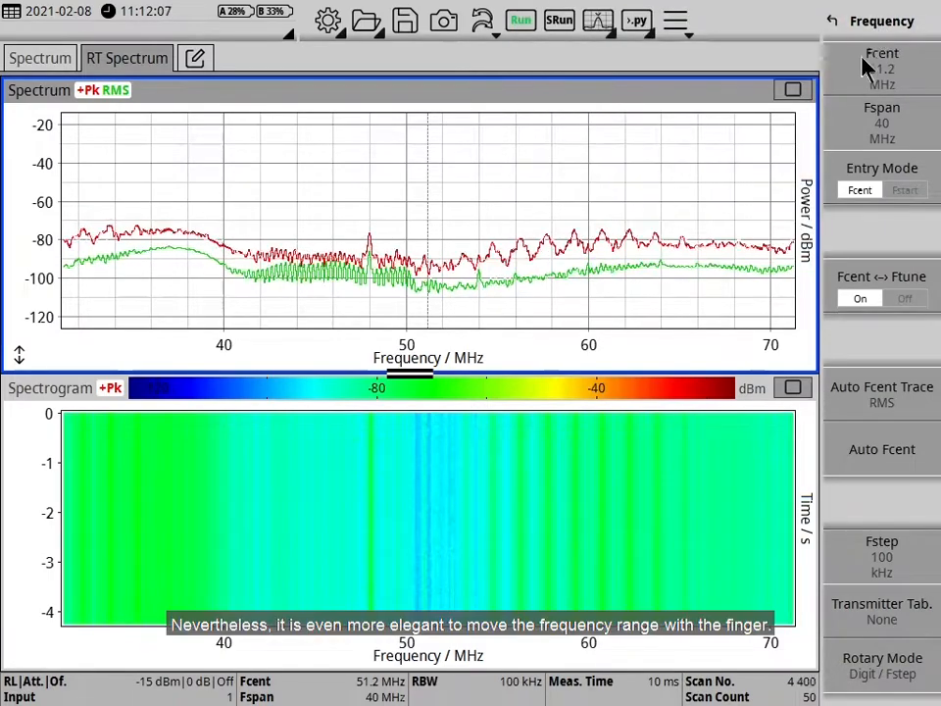
click(832, 19)
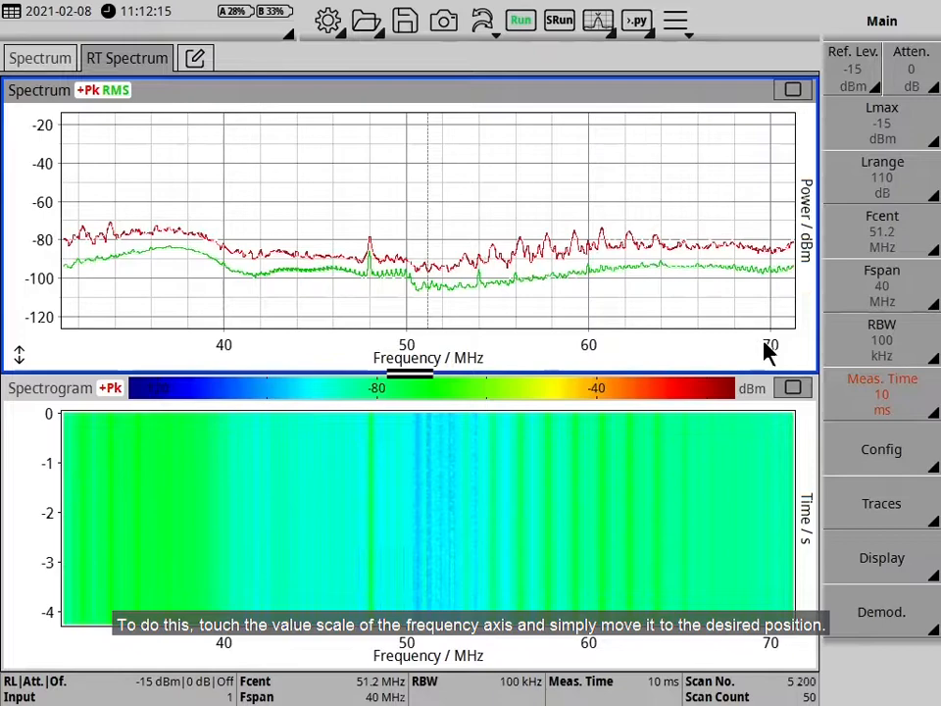
drag(588, 343, 421, 343)
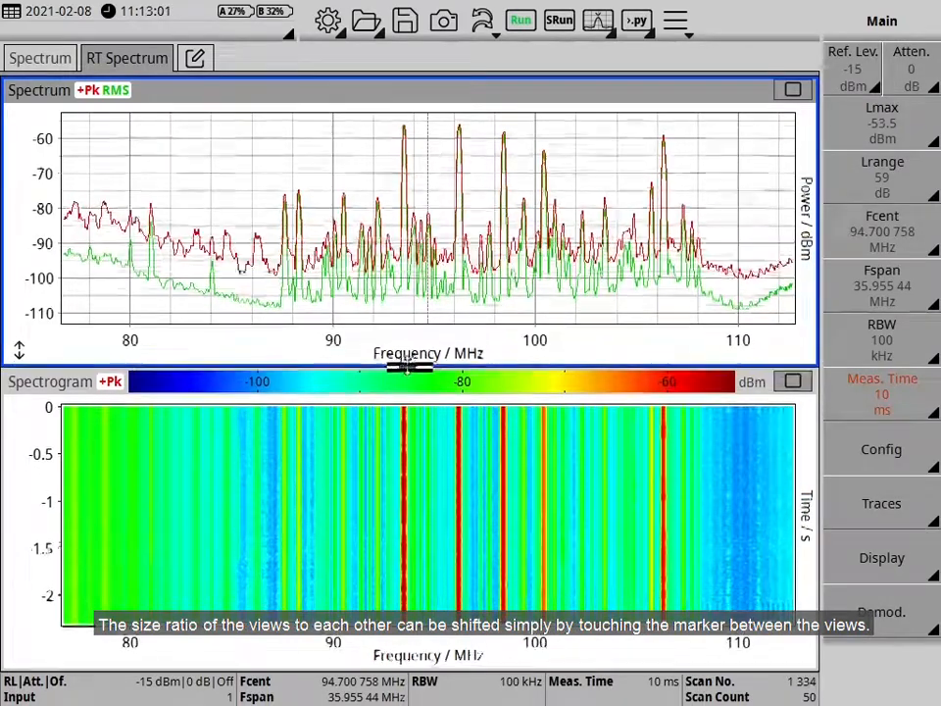
Drag the Spectrum/Spectrogram divider up, then back down to give the spectrum more space.
drag(409, 368, 409, 275)
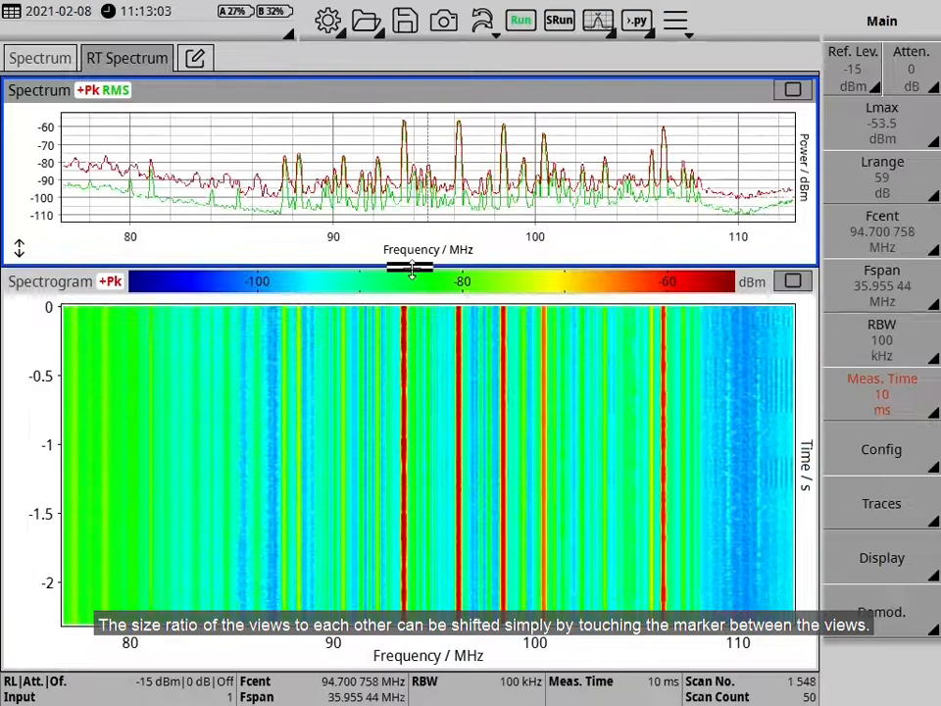
drag(410, 270, 410, 341)
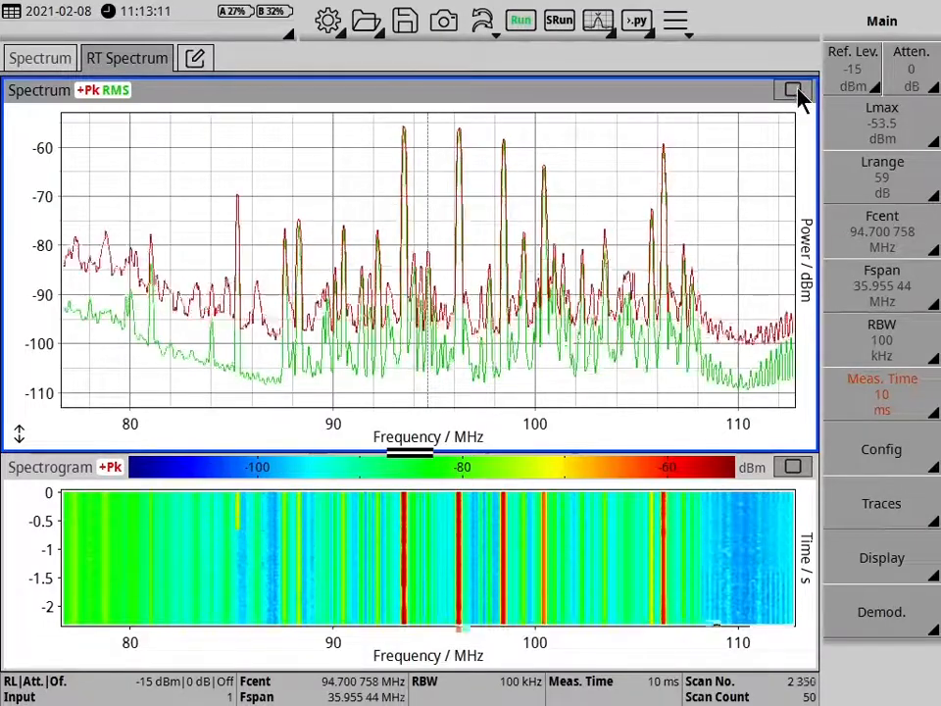
mouse_move(794, 90)
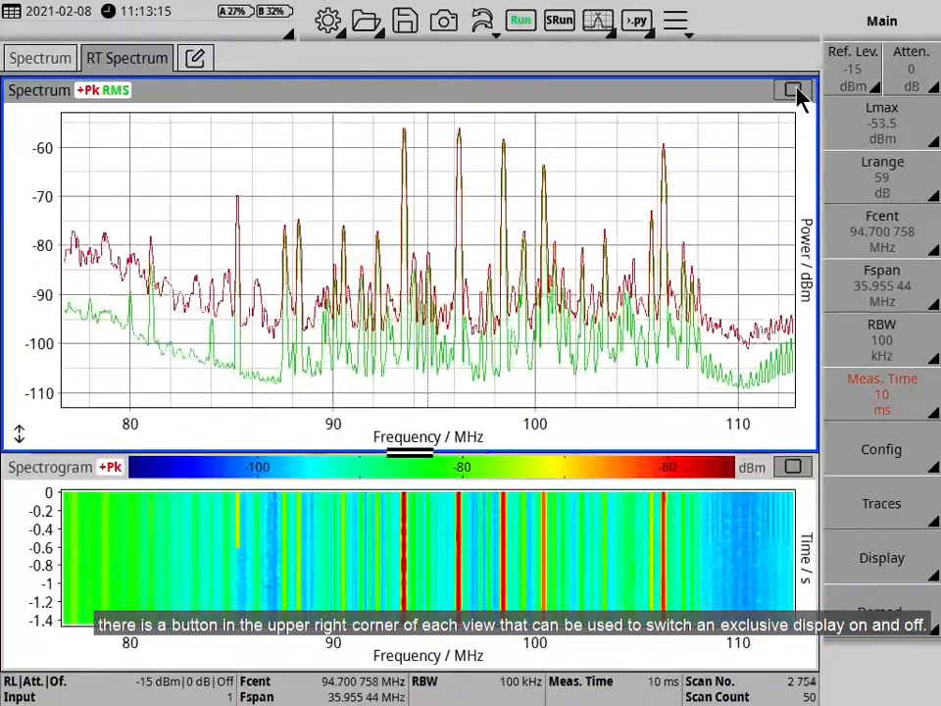
click(792, 90)
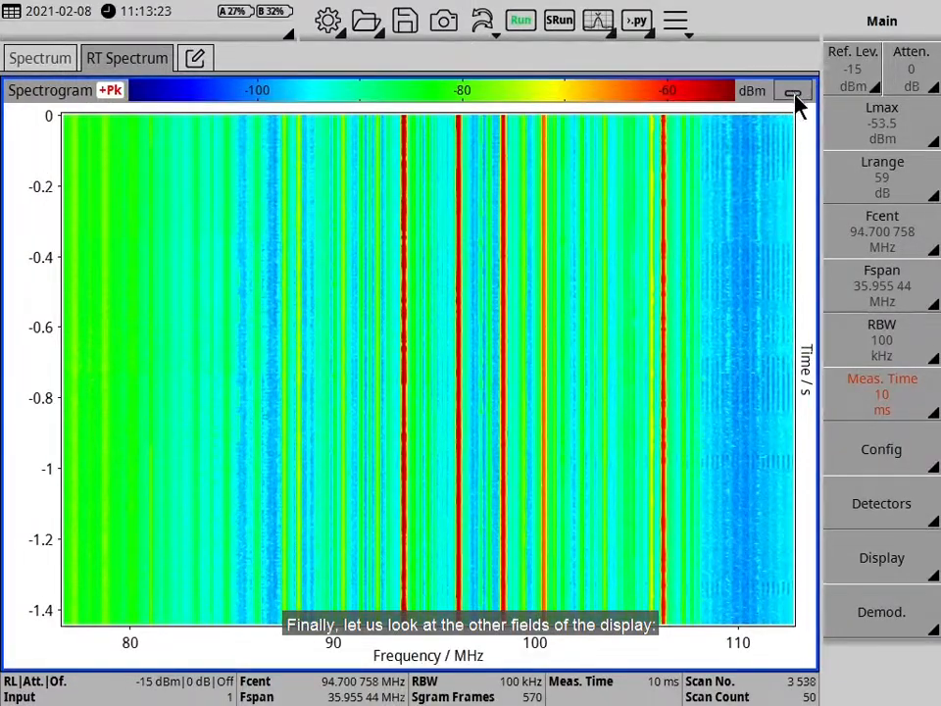
click(795, 90)
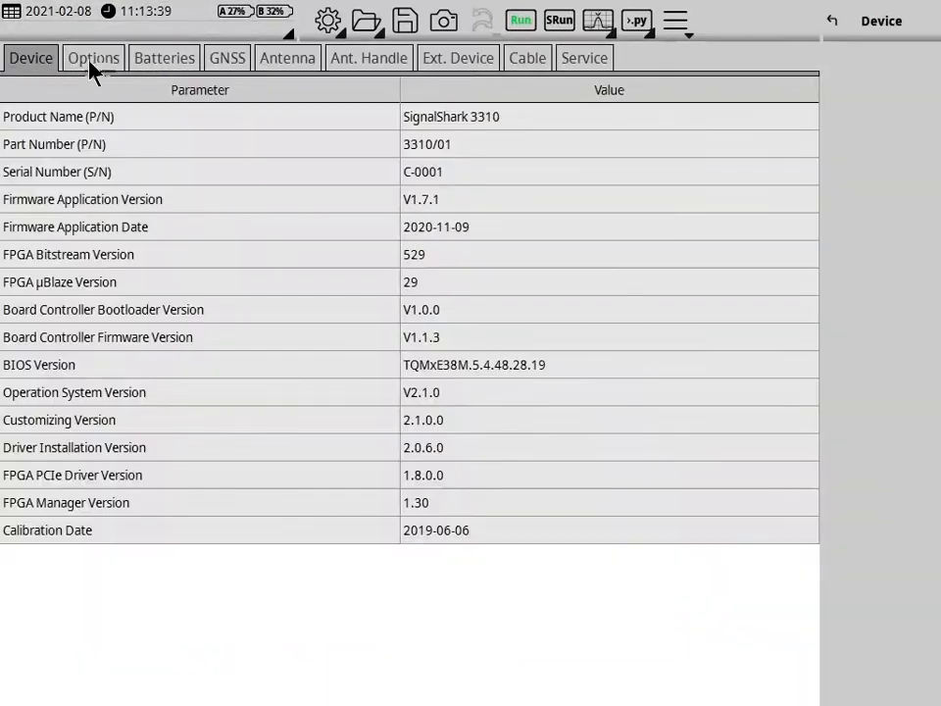
click(164, 57)
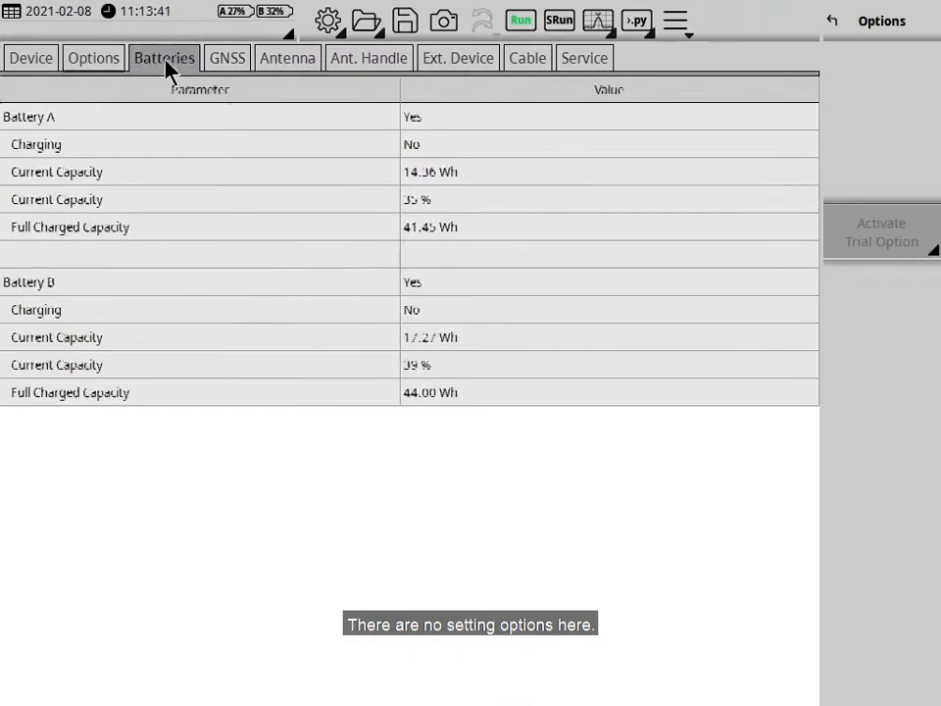
click(227, 57)
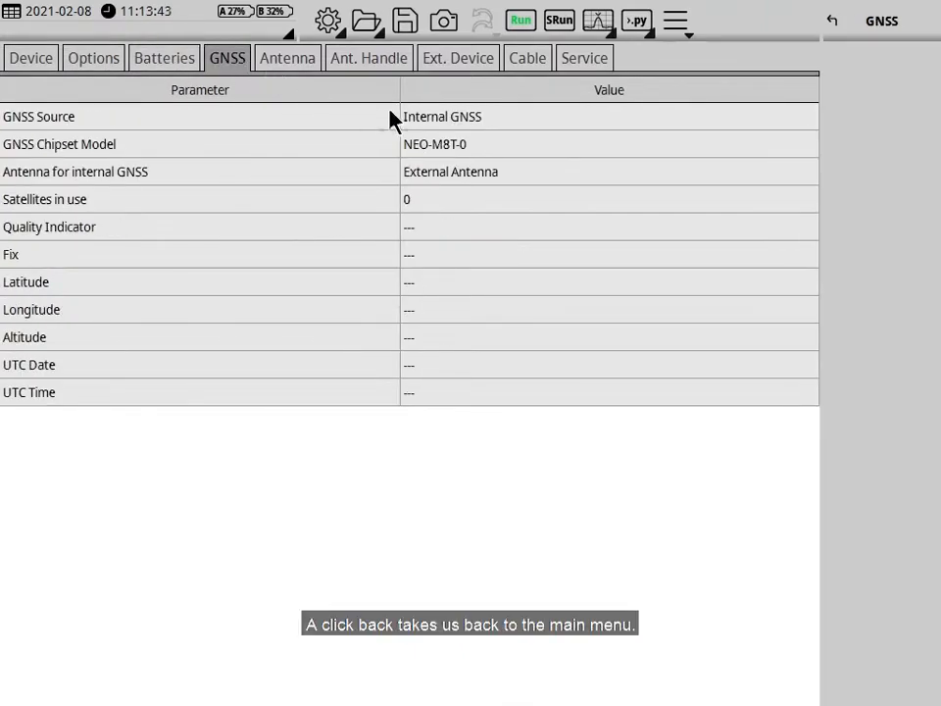
click(831, 20)
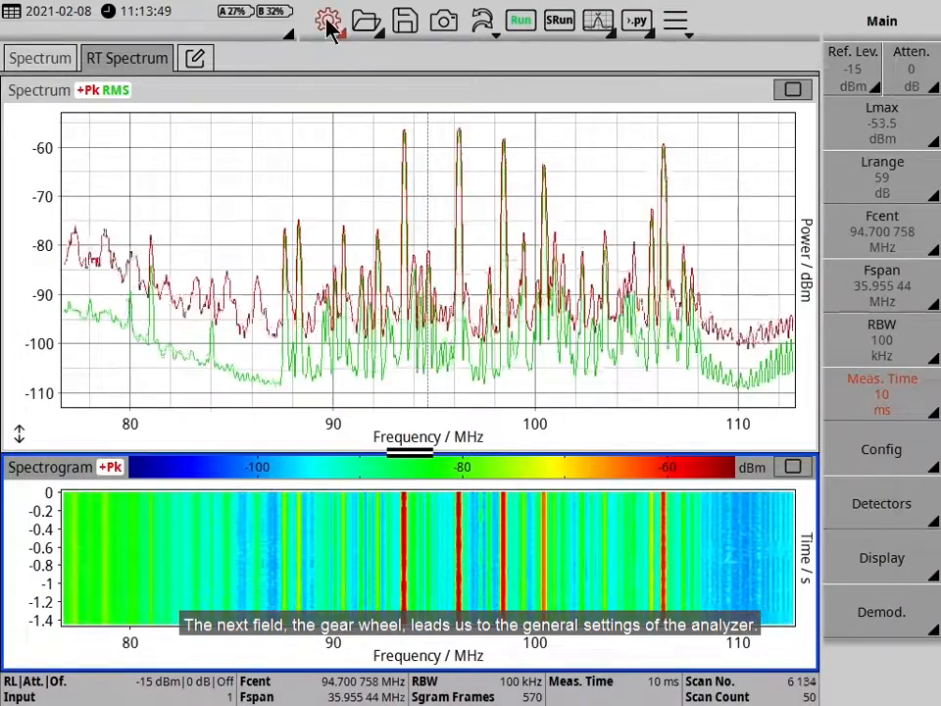
click(329, 20)
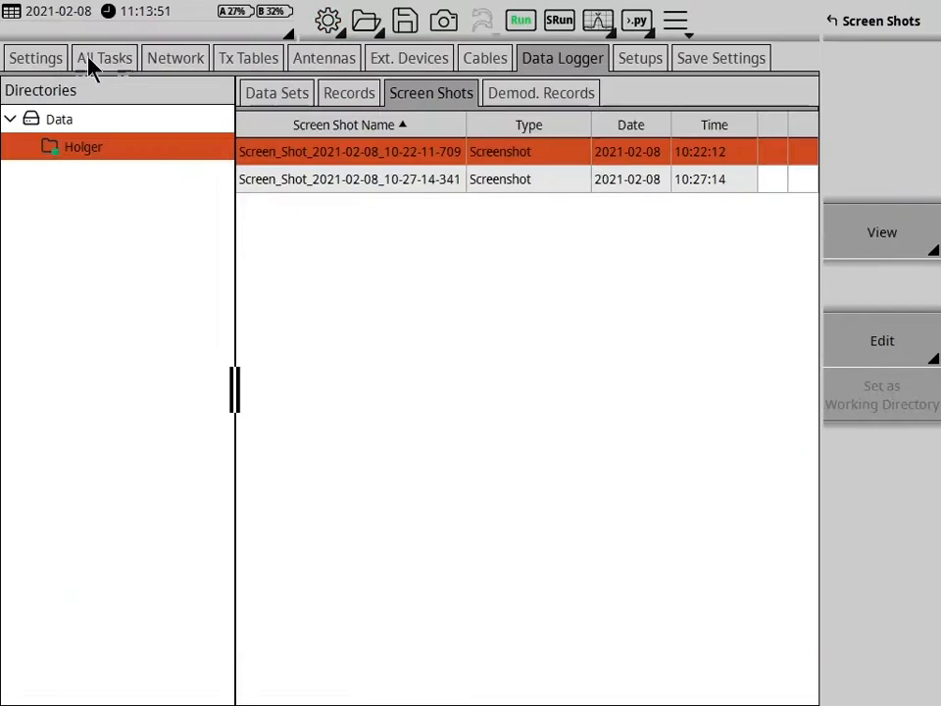
click(35, 57)
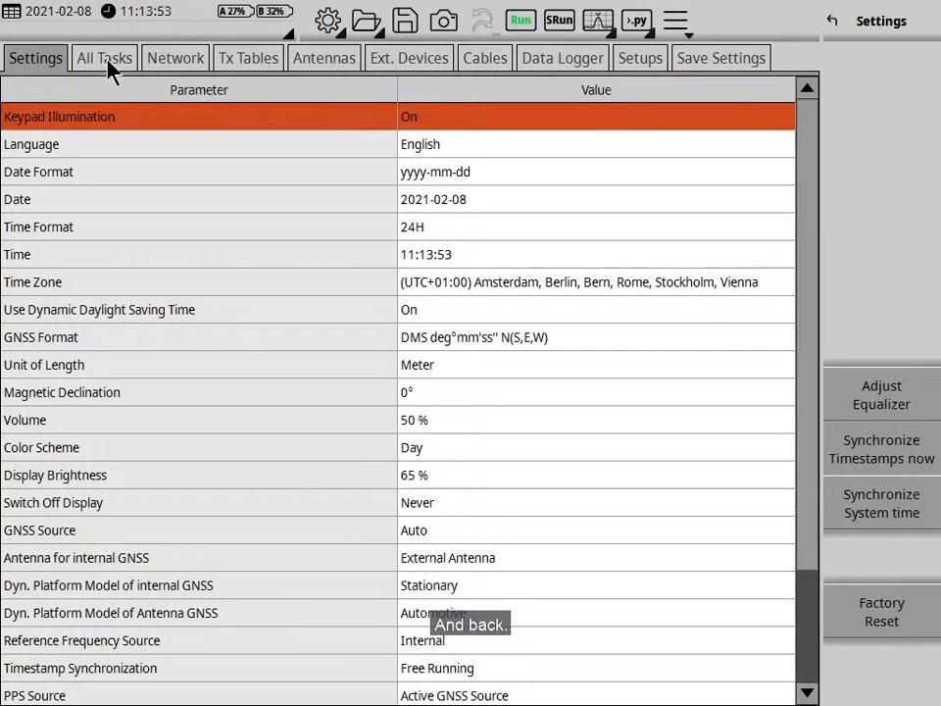
click(103, 58)
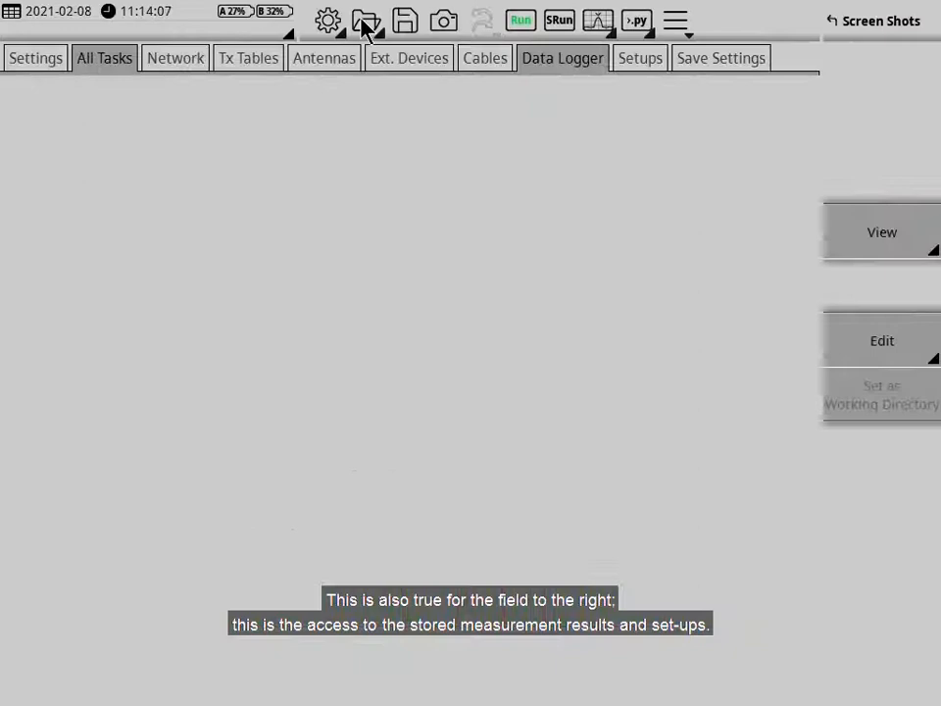
click(365, 21)
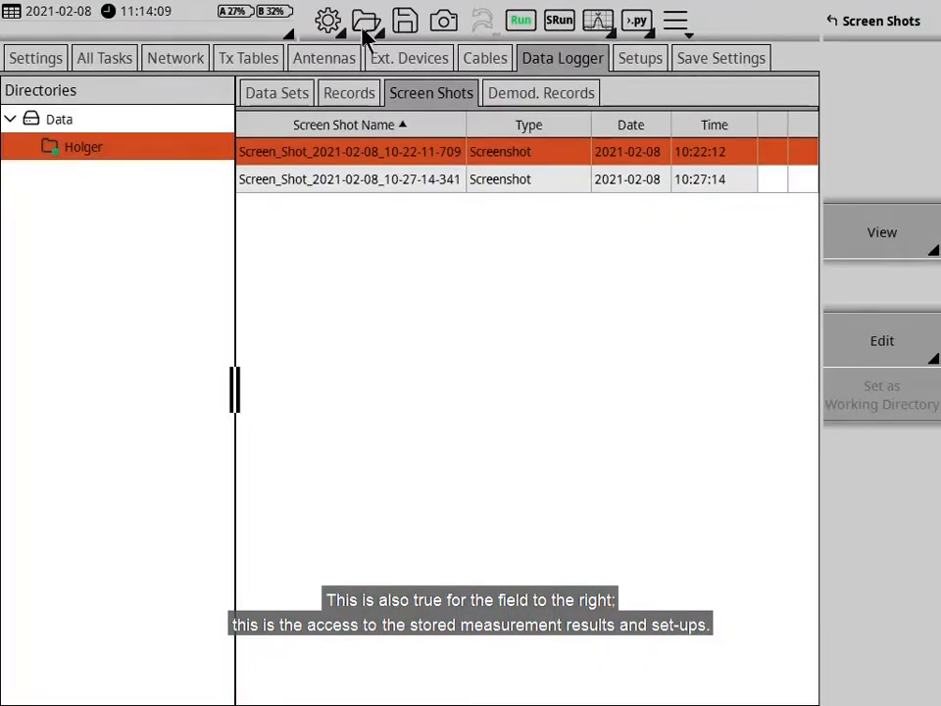
click(276, 92)
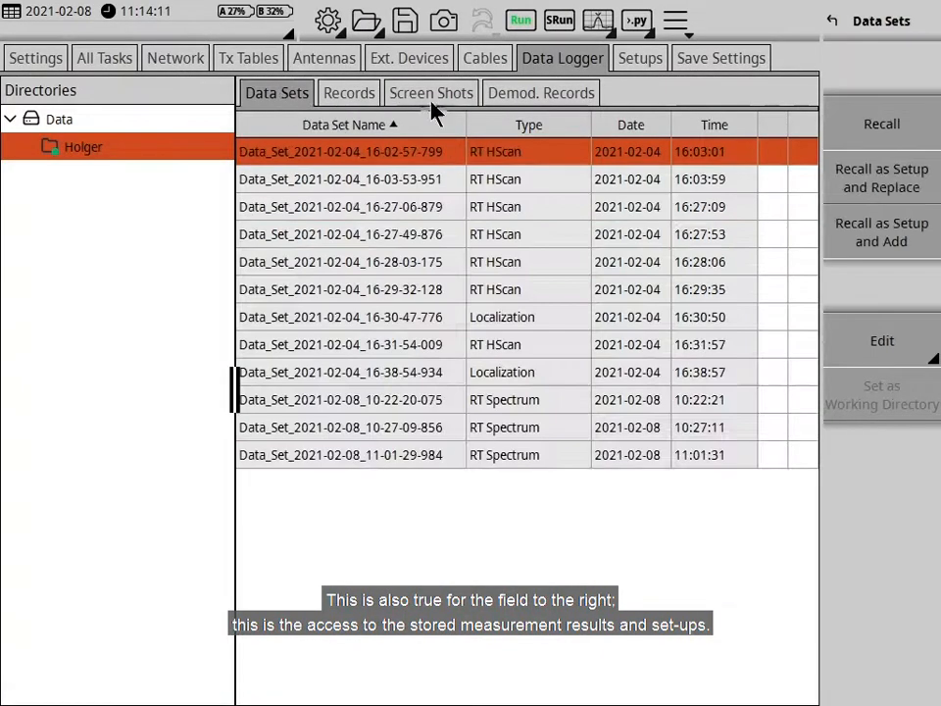
click(431, 93)
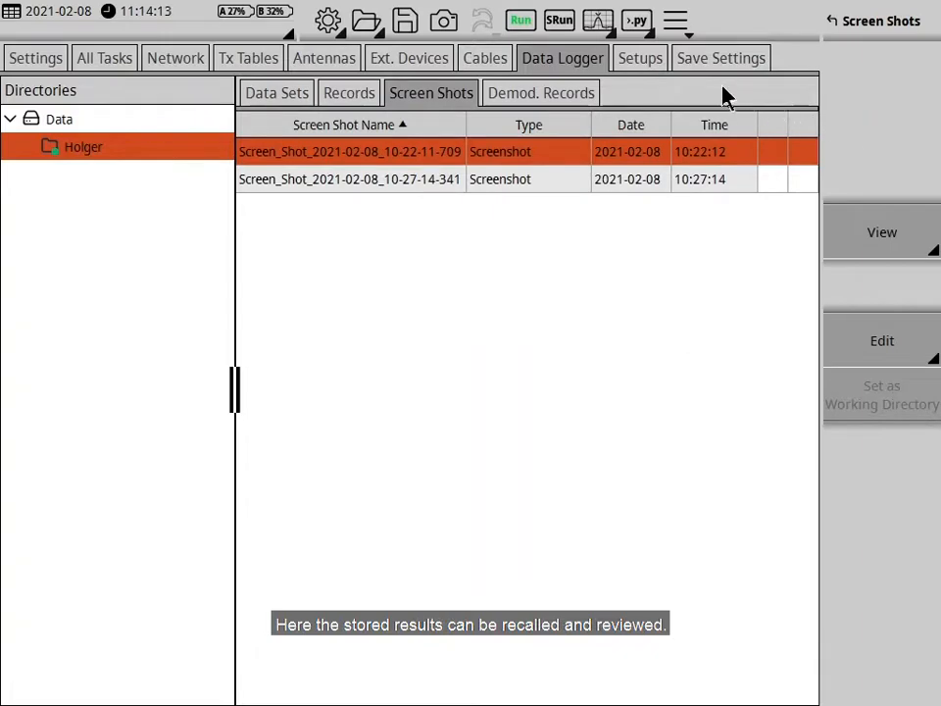
mouse_move(559, 137)
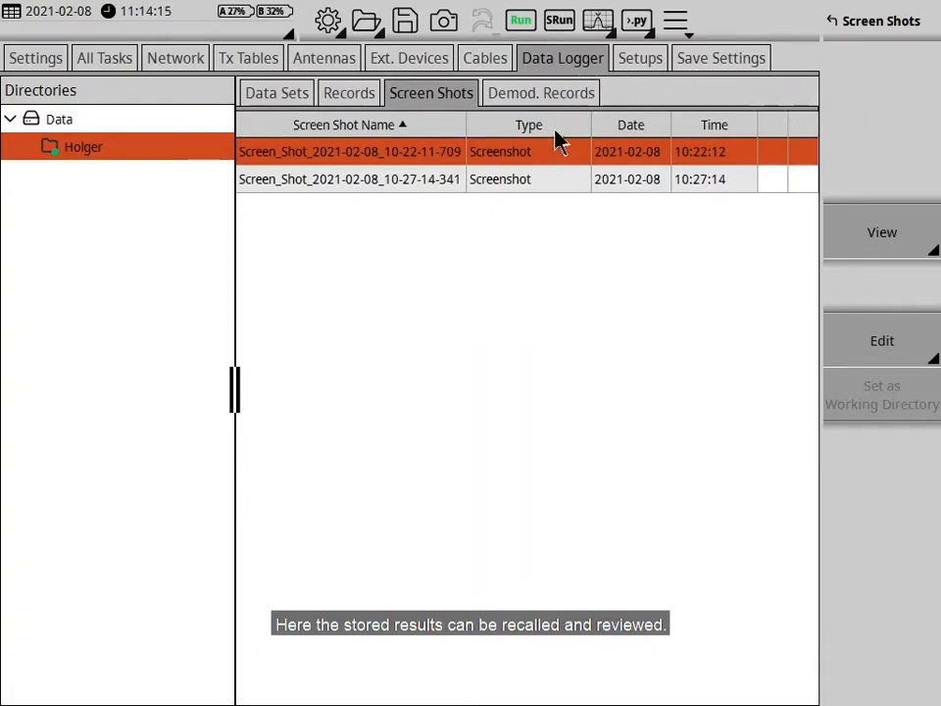
click(881, 232)
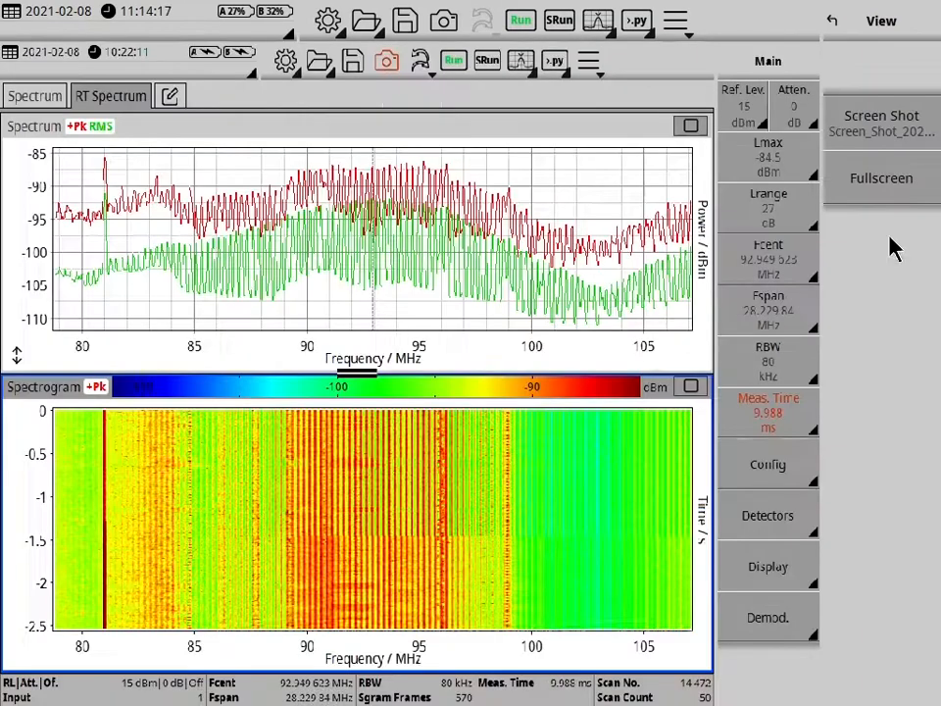
click(881, 114)
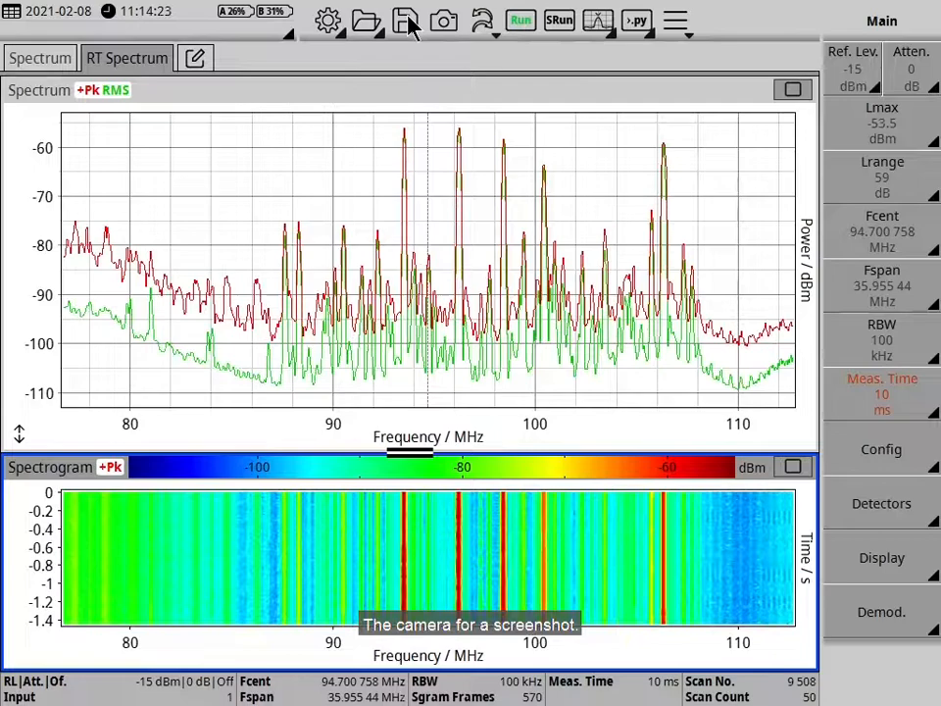
Save a data set and a screenshot, confirming each success message with OK.
click(405, 21)
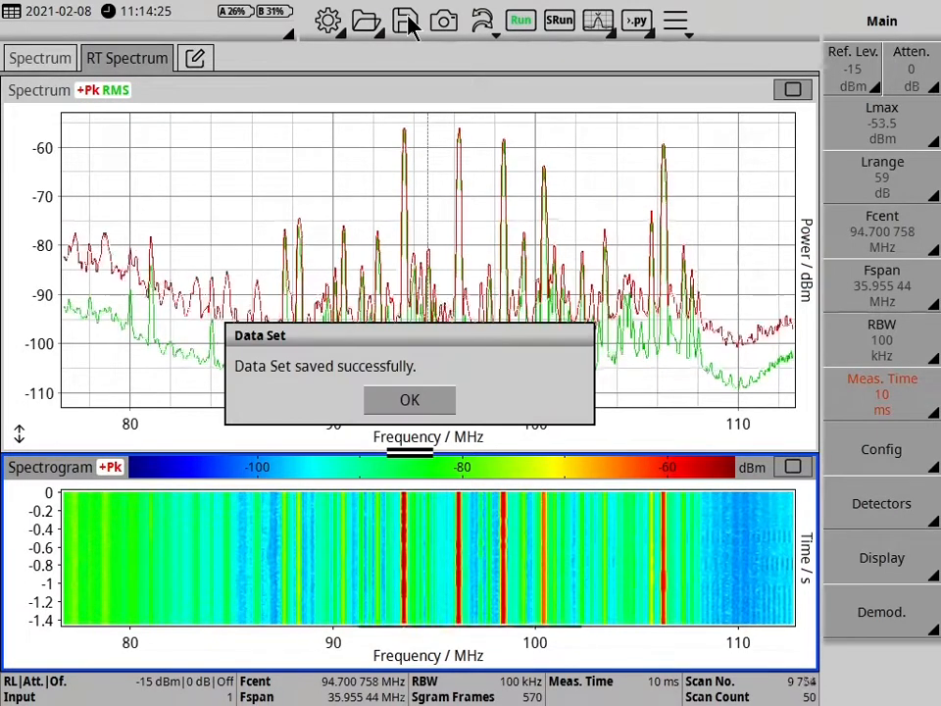
click(409, 399)
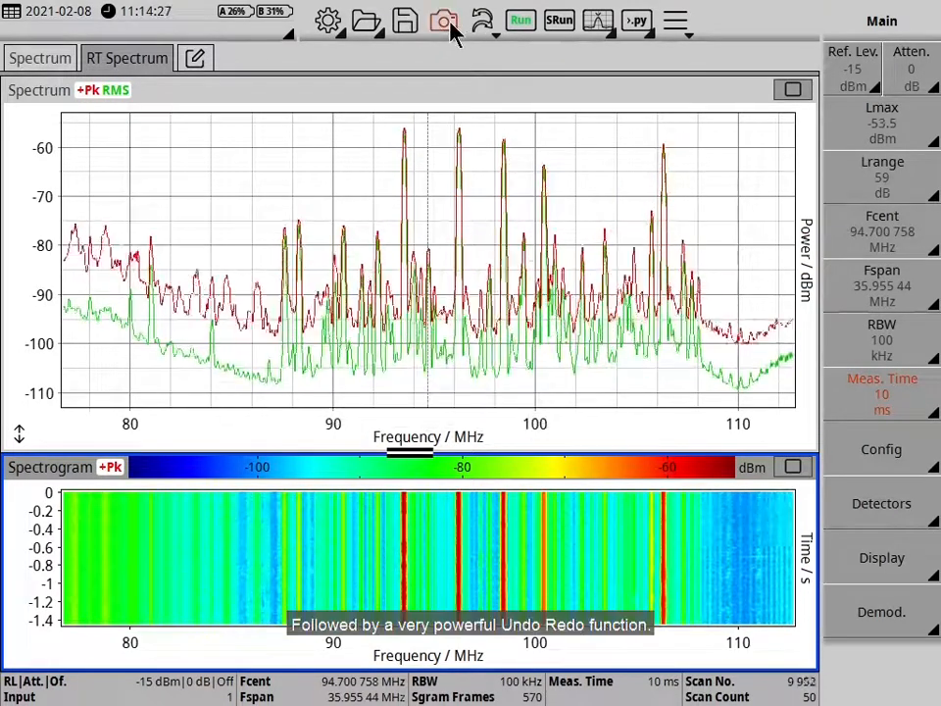
click(443, 21)
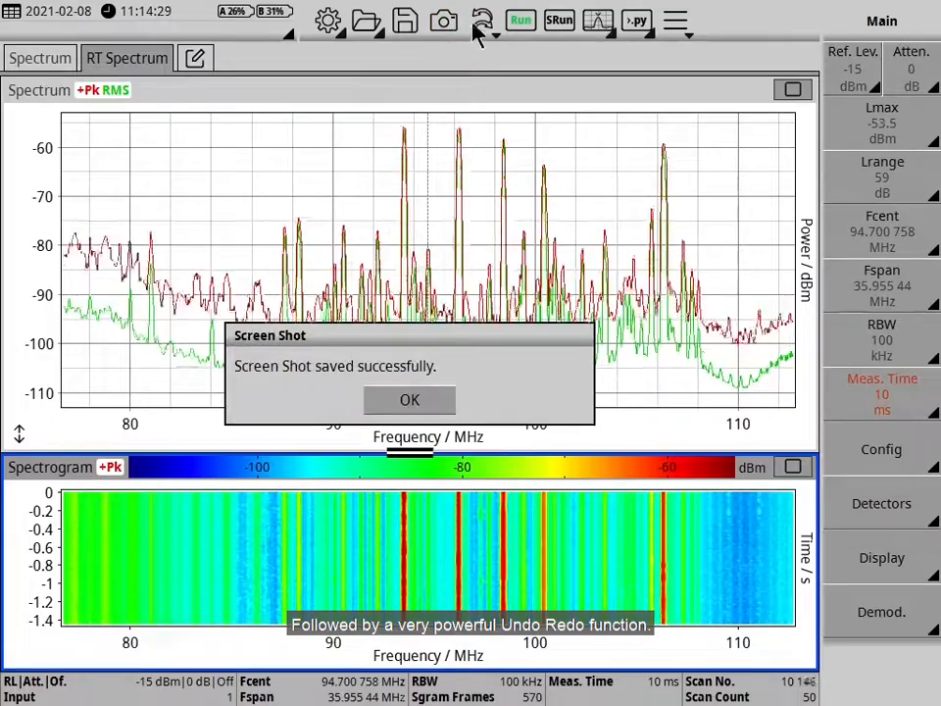
click(408, 399)
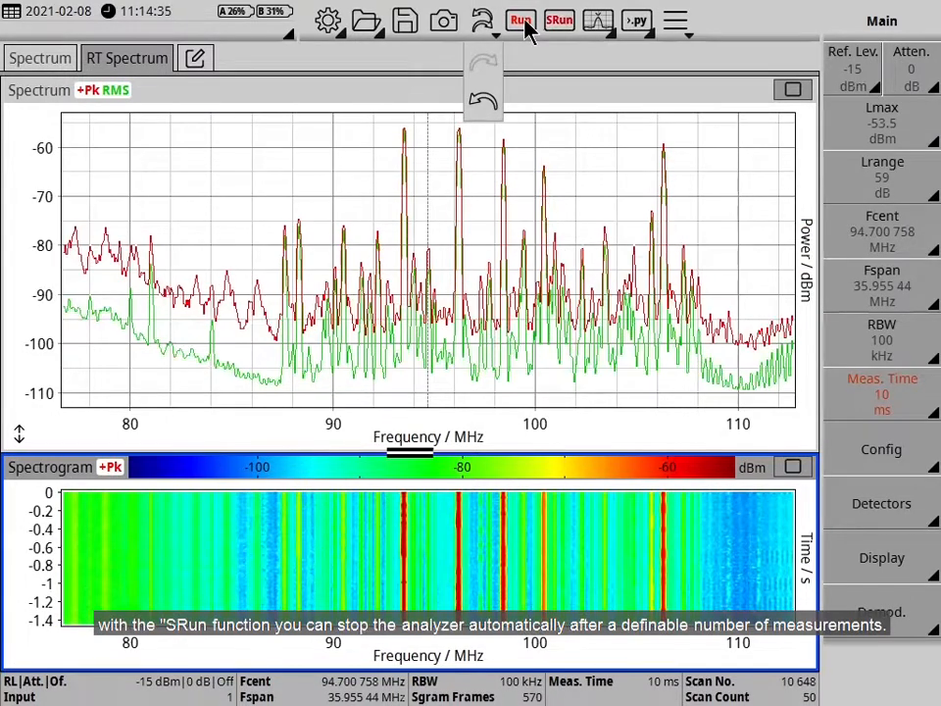
Start a single SRun batch that stops automatically after 50 measurements.
click(520, 20)
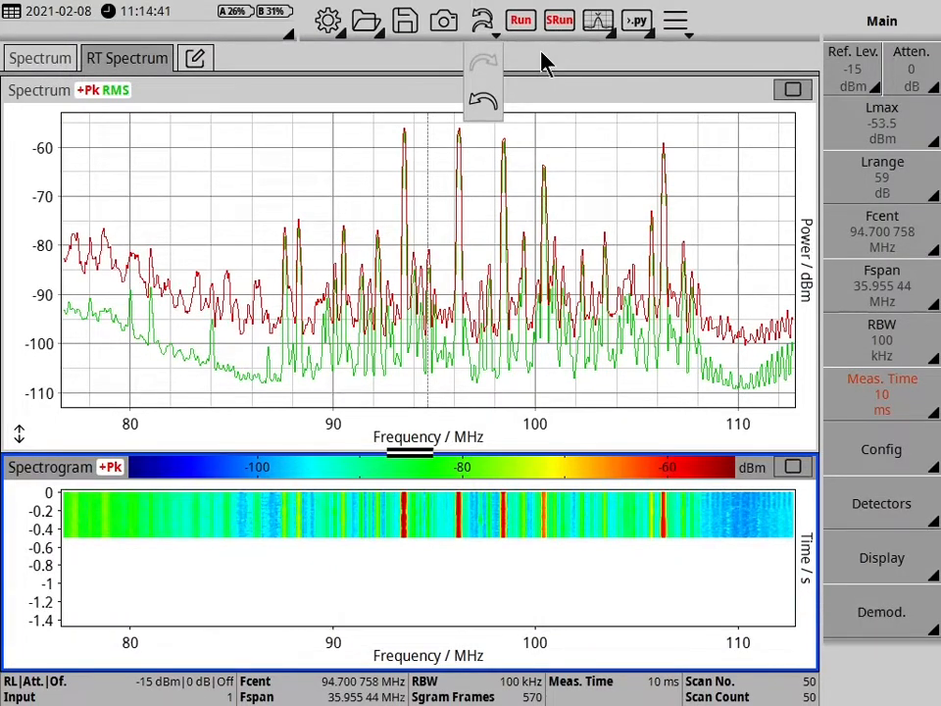
mouse_move(521, 20)
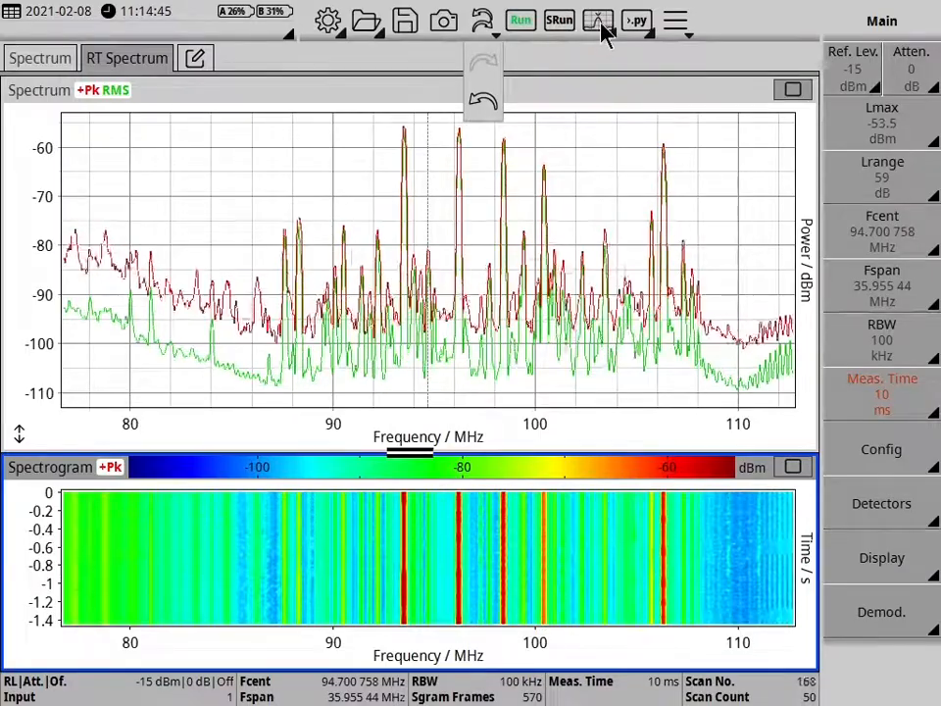
Place marker M1 on the peak trace at 94.701 MHz, reading -80.95 dBm.
click(598, 20)
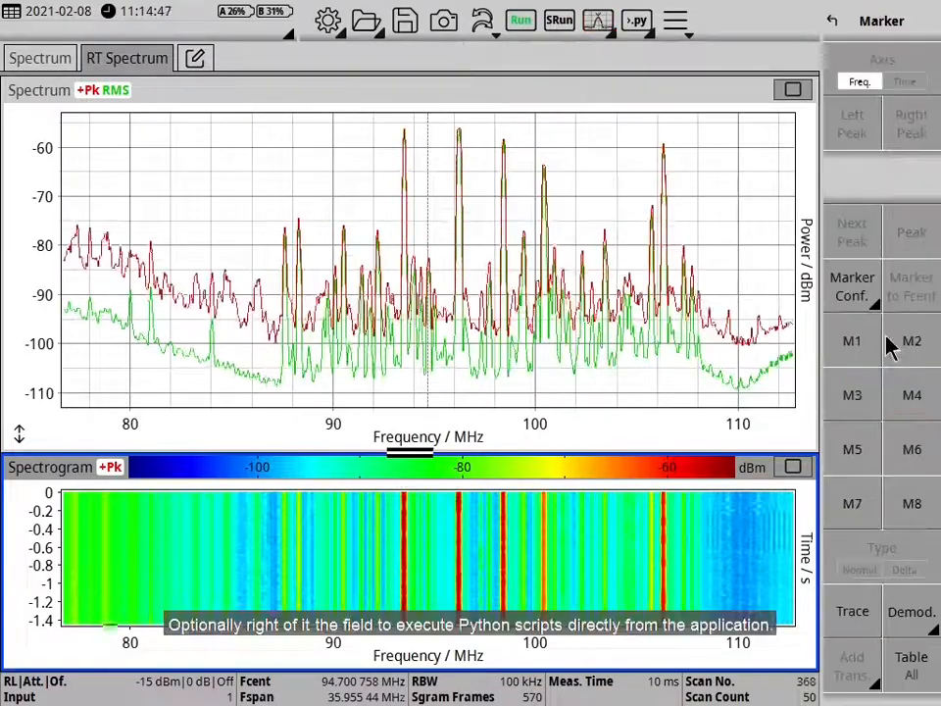
click(851, 340)
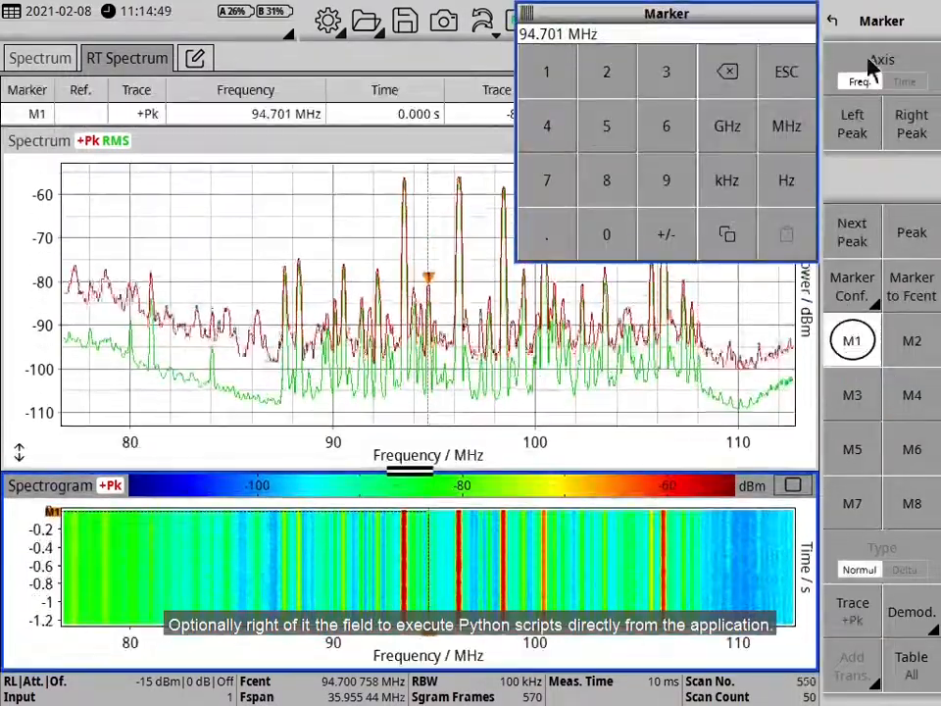
click(786, 70)
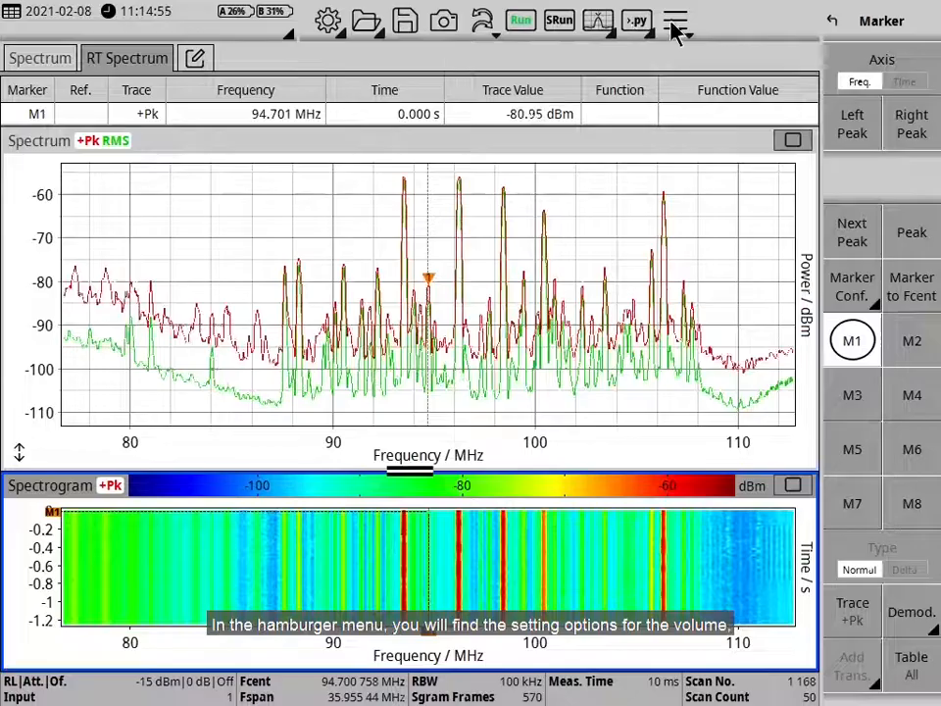
click(675, 19)
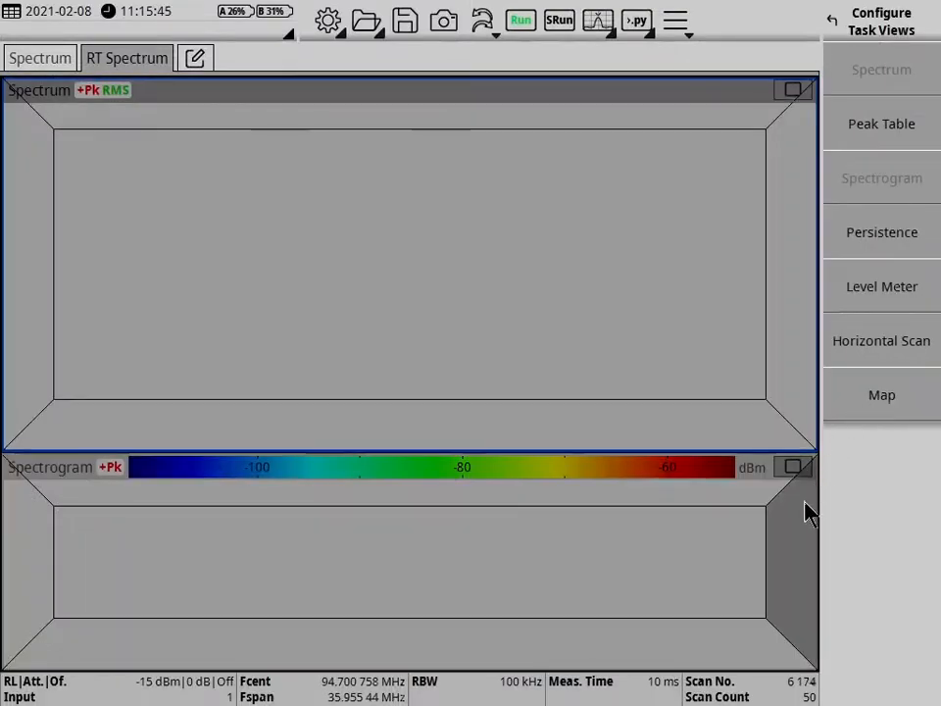
Add a Map view beside the Spectrogram, below the Spectrum view.
click(881, 395)
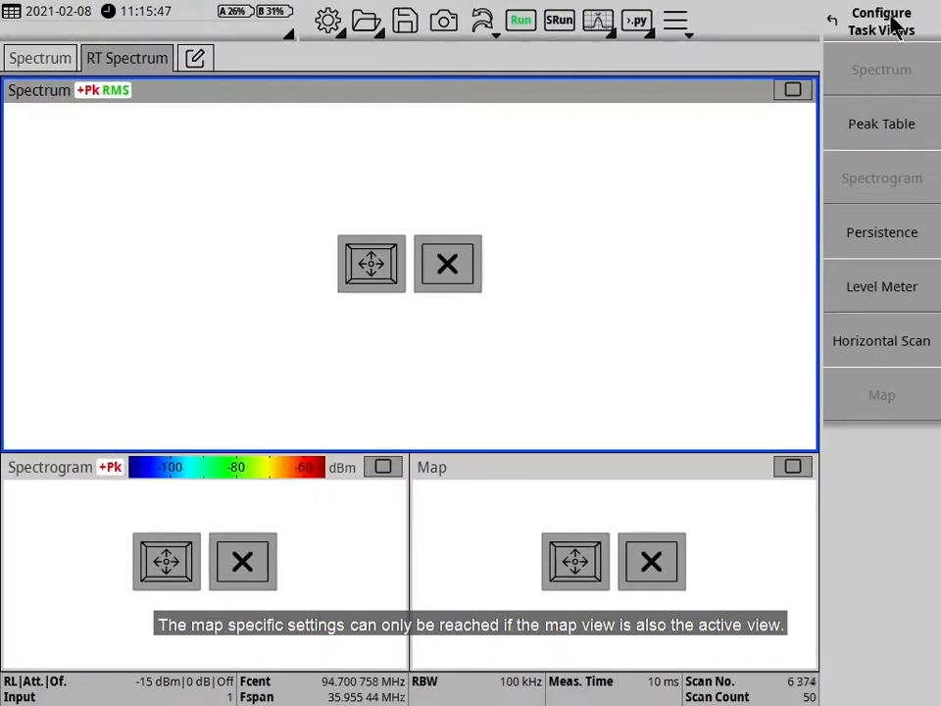